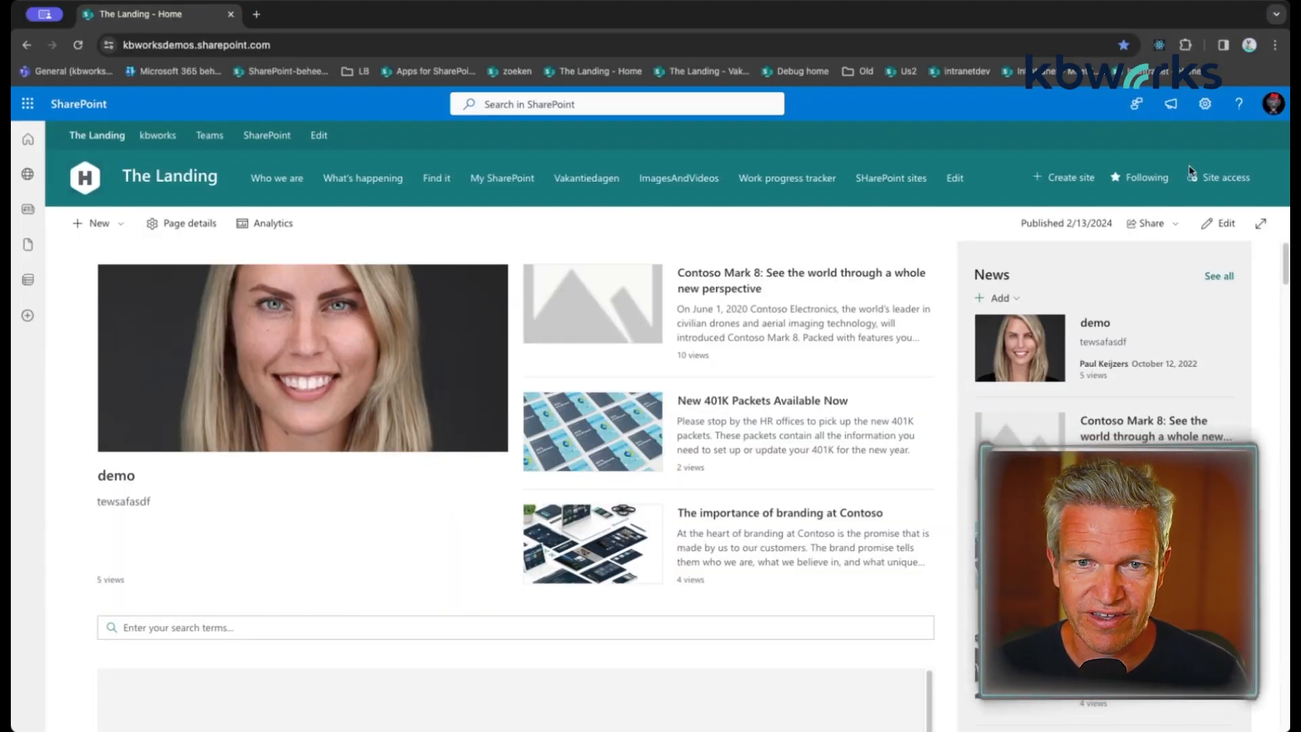
# - Go to The Landing's Site contents listing via the Settings gear
pyautogui.click(1205, 104)
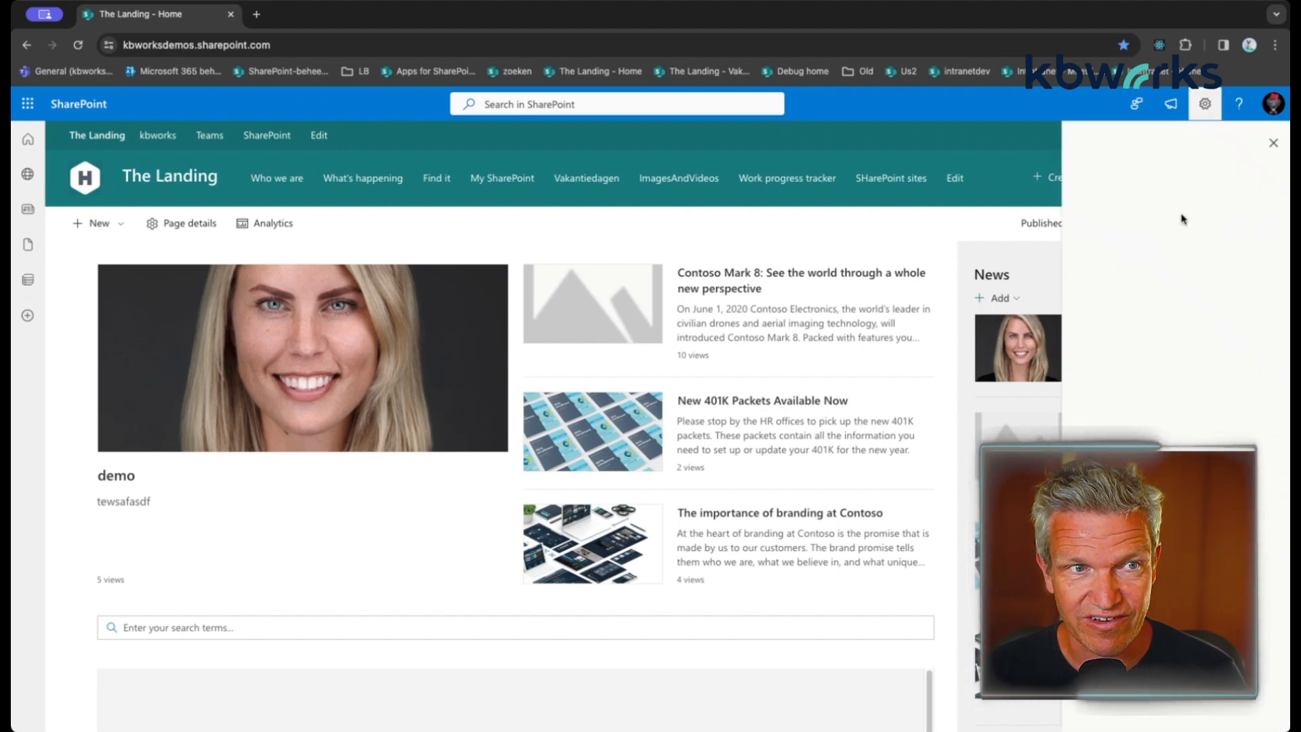
pyautogui.click(1203, 104)
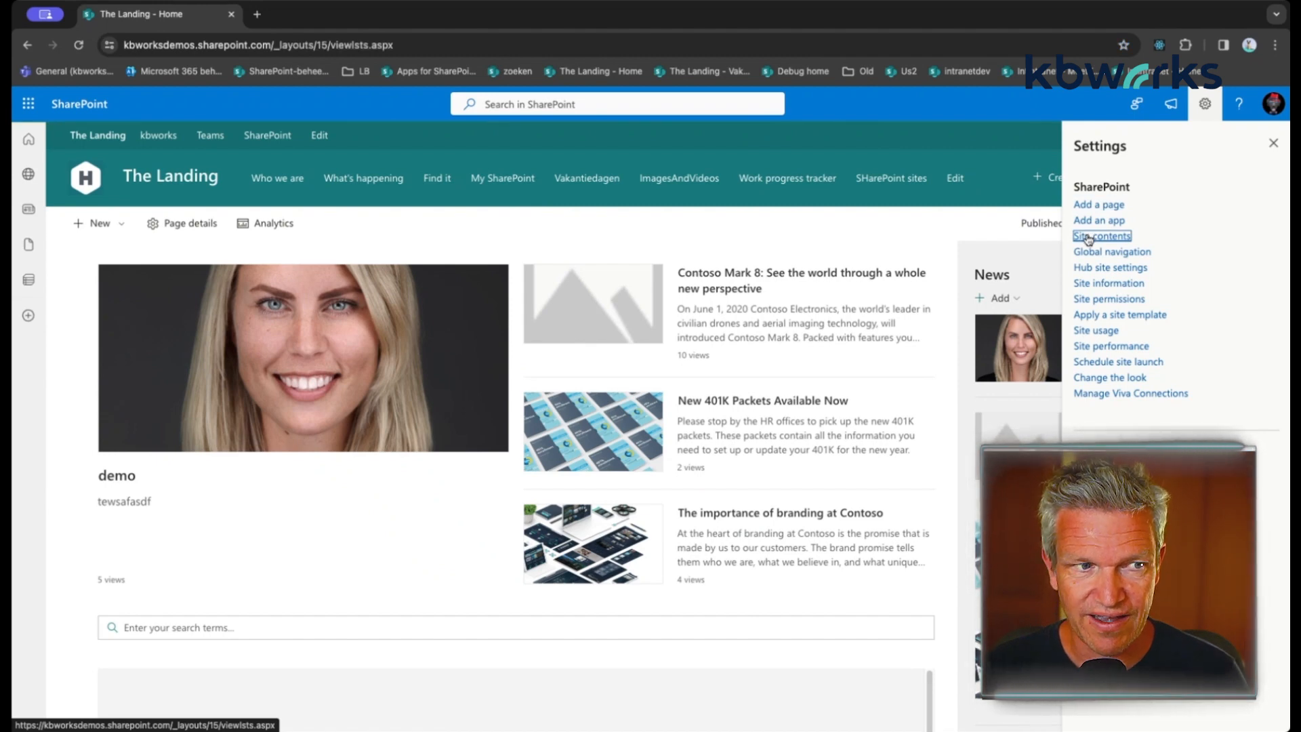
pyautogui.click(1100, 236)
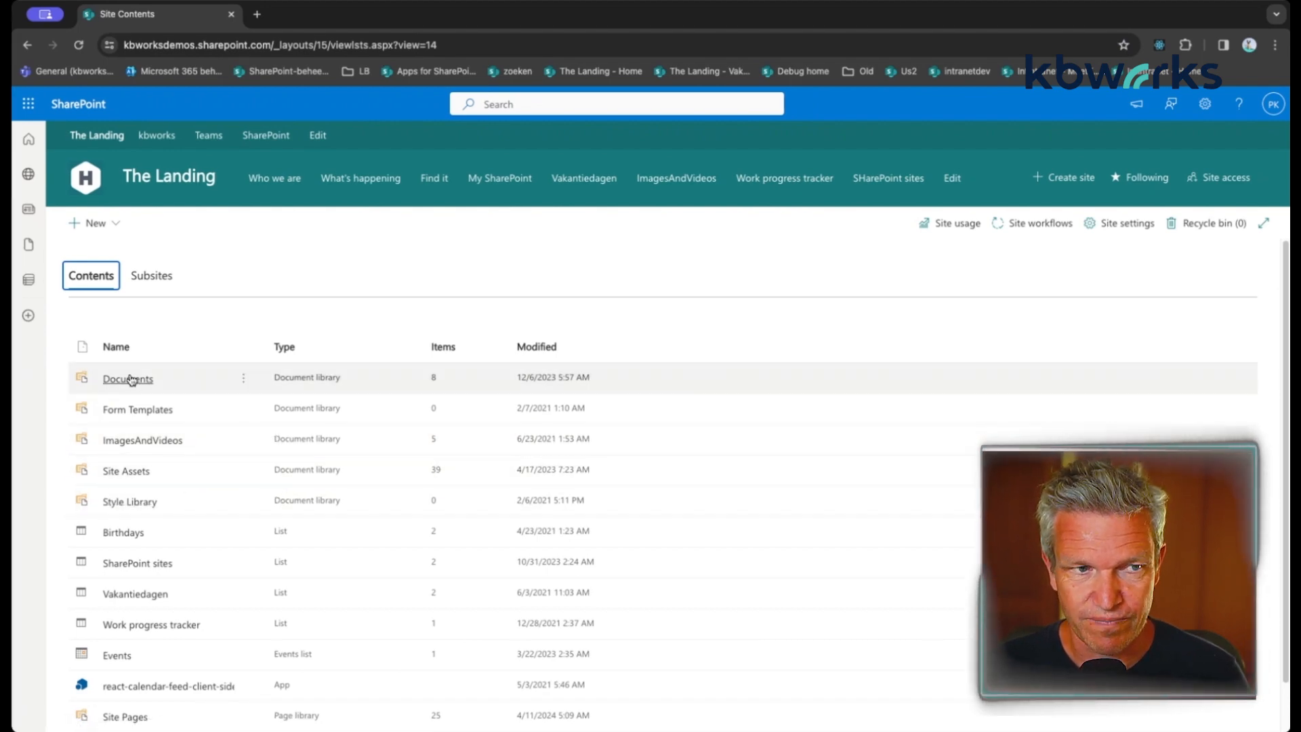
# - In Documents, check who the Share link for demo camoe.pptx reaches, then dismiss the dialog
pyautogui.click(127, 378)
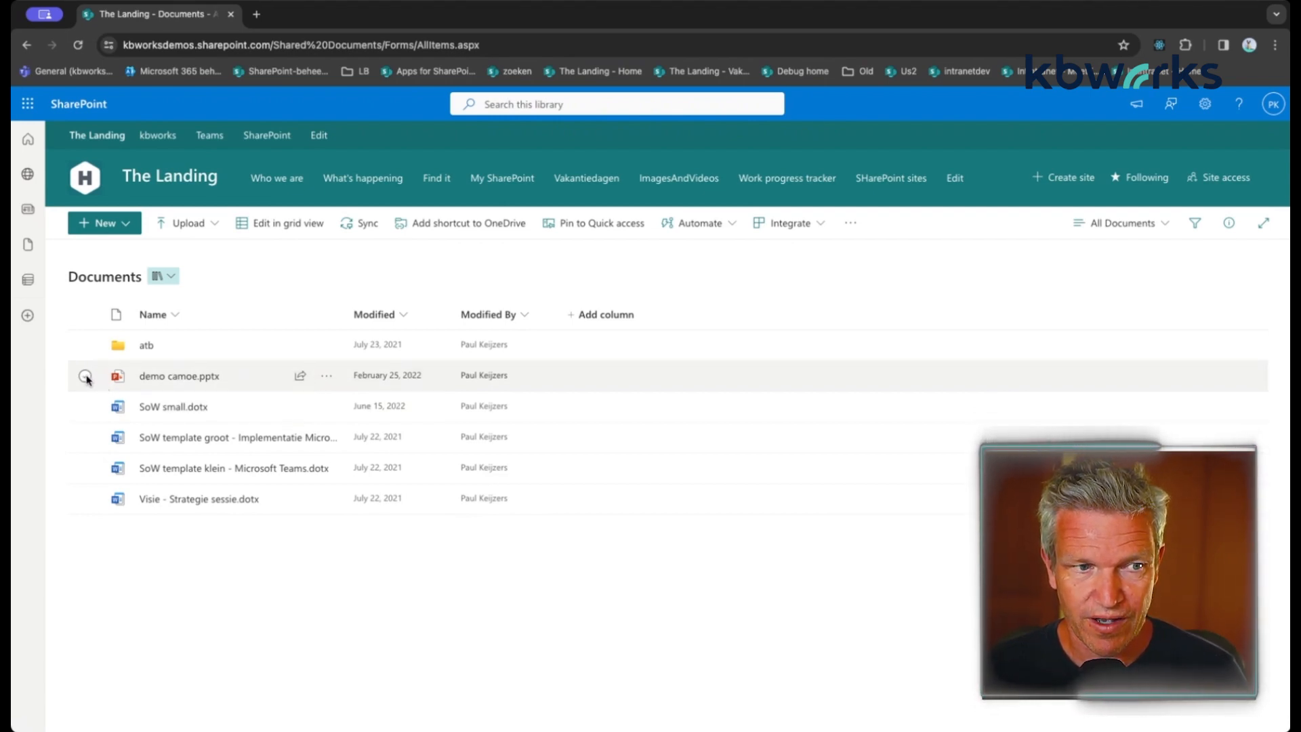
pyautogui.click(84, 375)
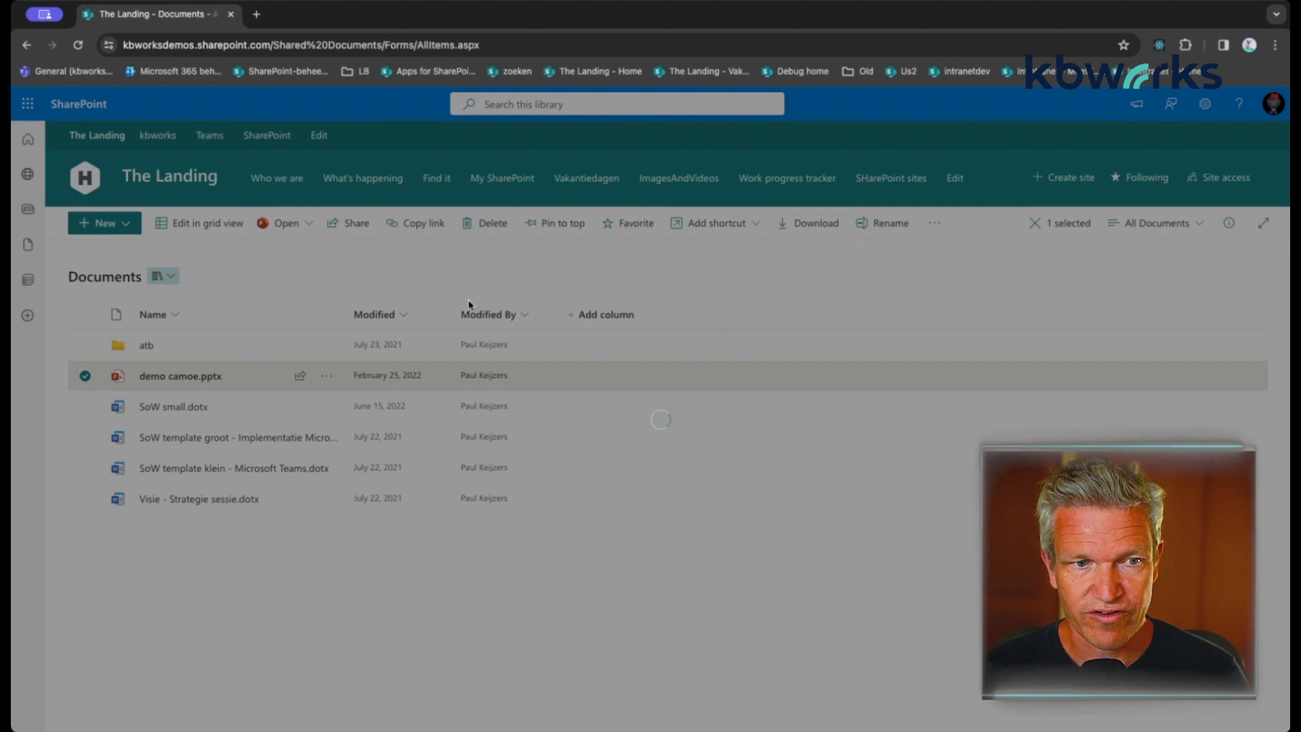
pyautogui.click(355, 222)
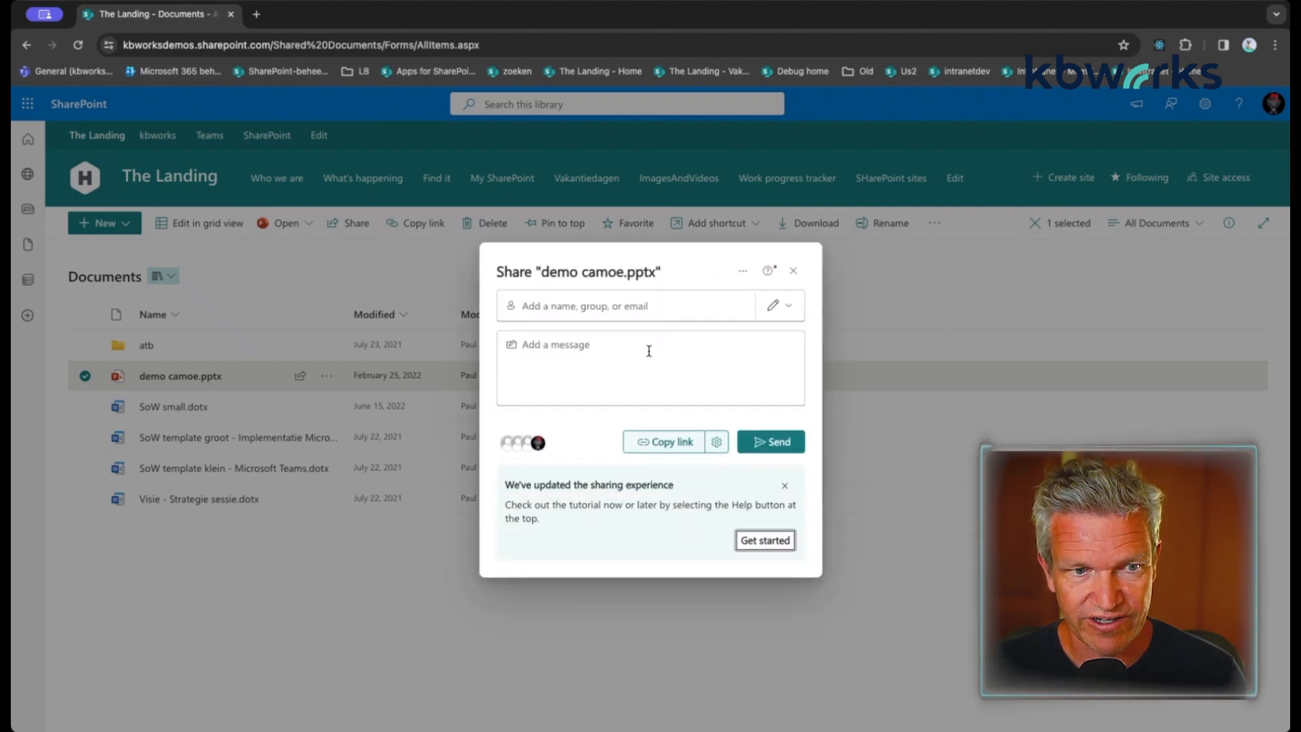
pyautogui.moveTo(689, 484)
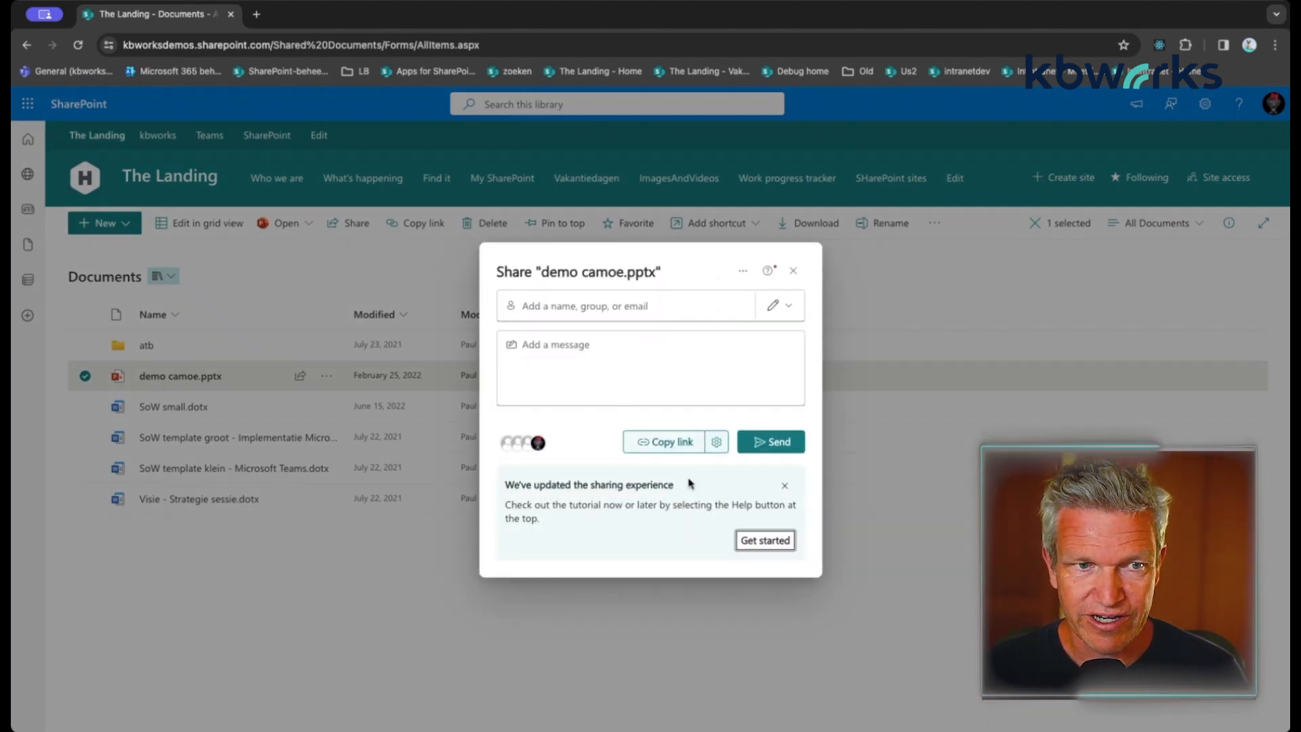
pyautogui.click(716, 440)
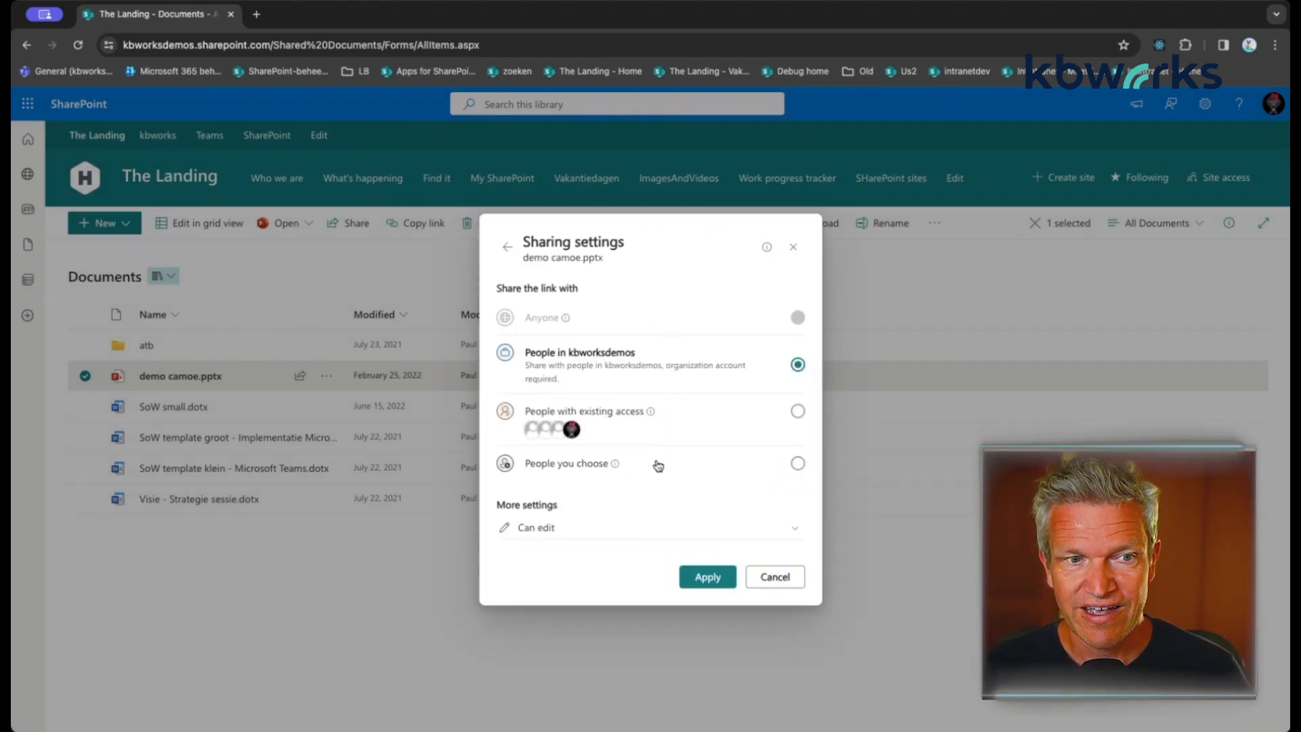
pyautogui.moveTo(690, 382)
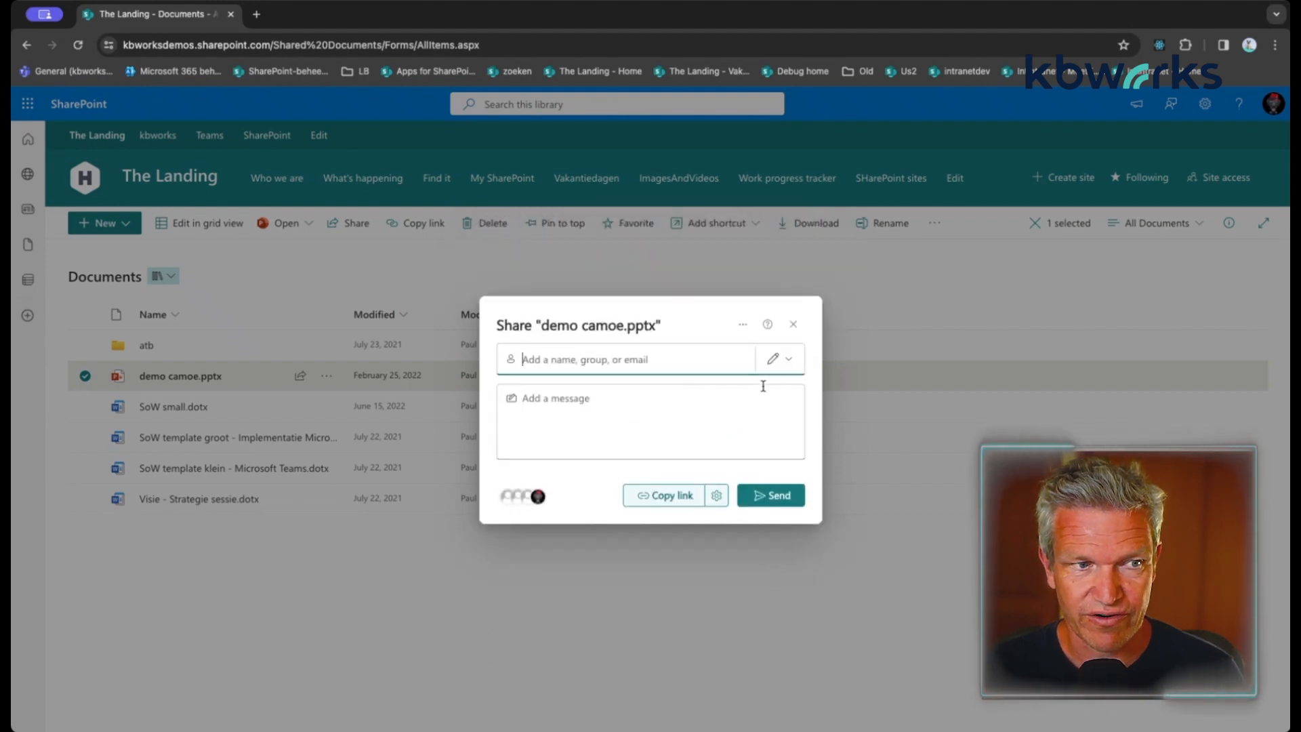
pyautogui.click(793, 323)
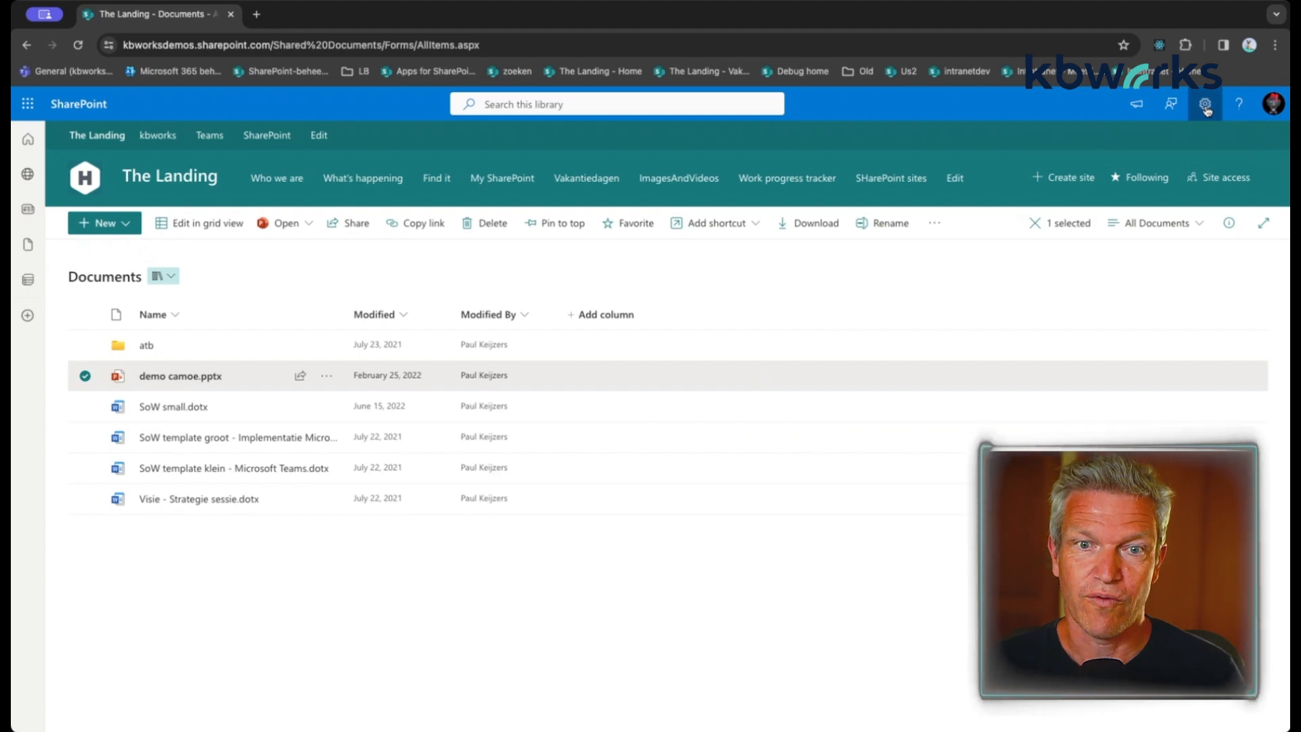
# - Reach the Documents library's More library settings page and its permissions entry
pyautogui.click(1204, 103)
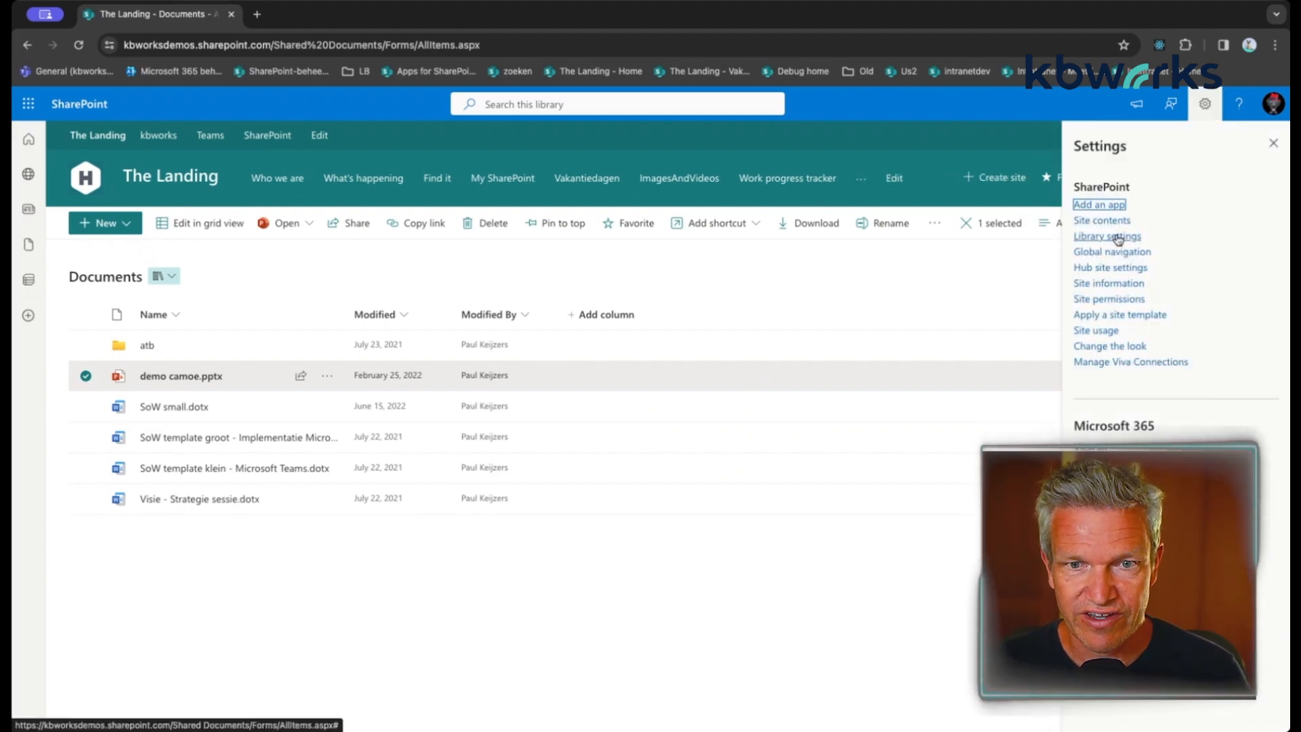
pyautogui.click(1107, 236)
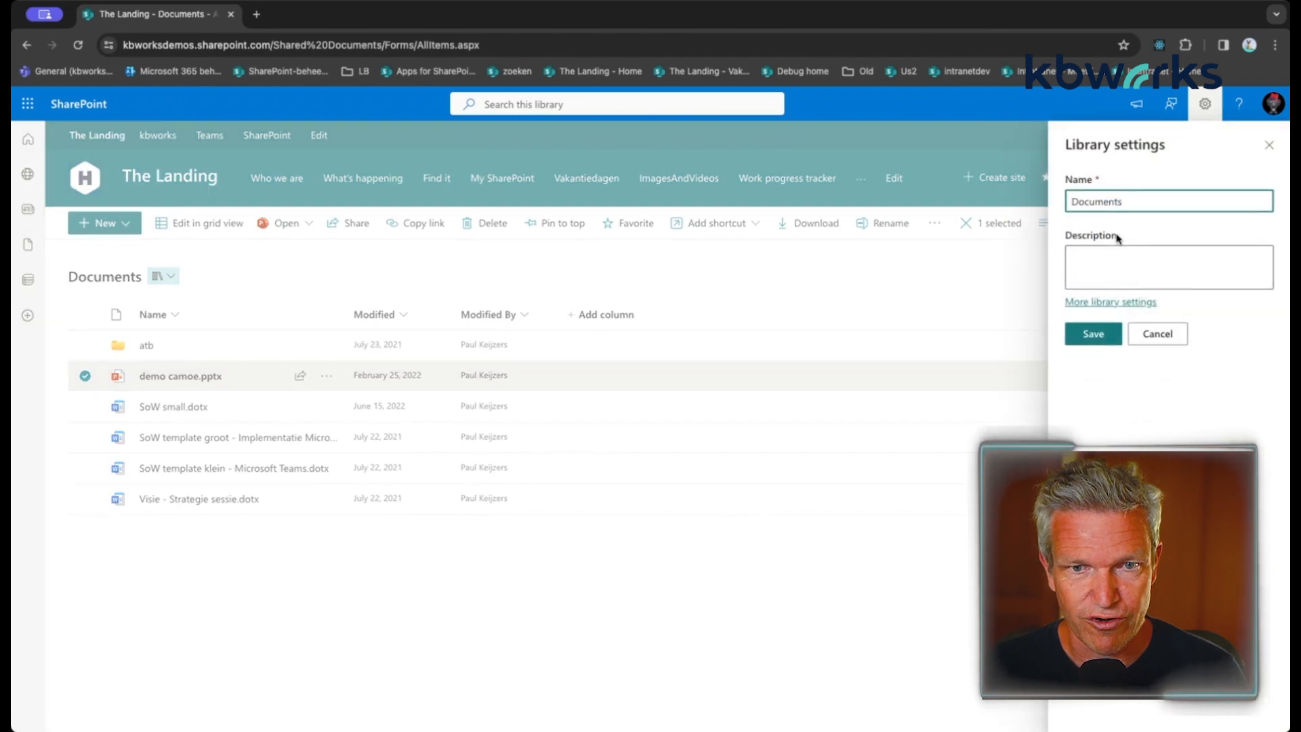
pyautogui.click(1110, 301)
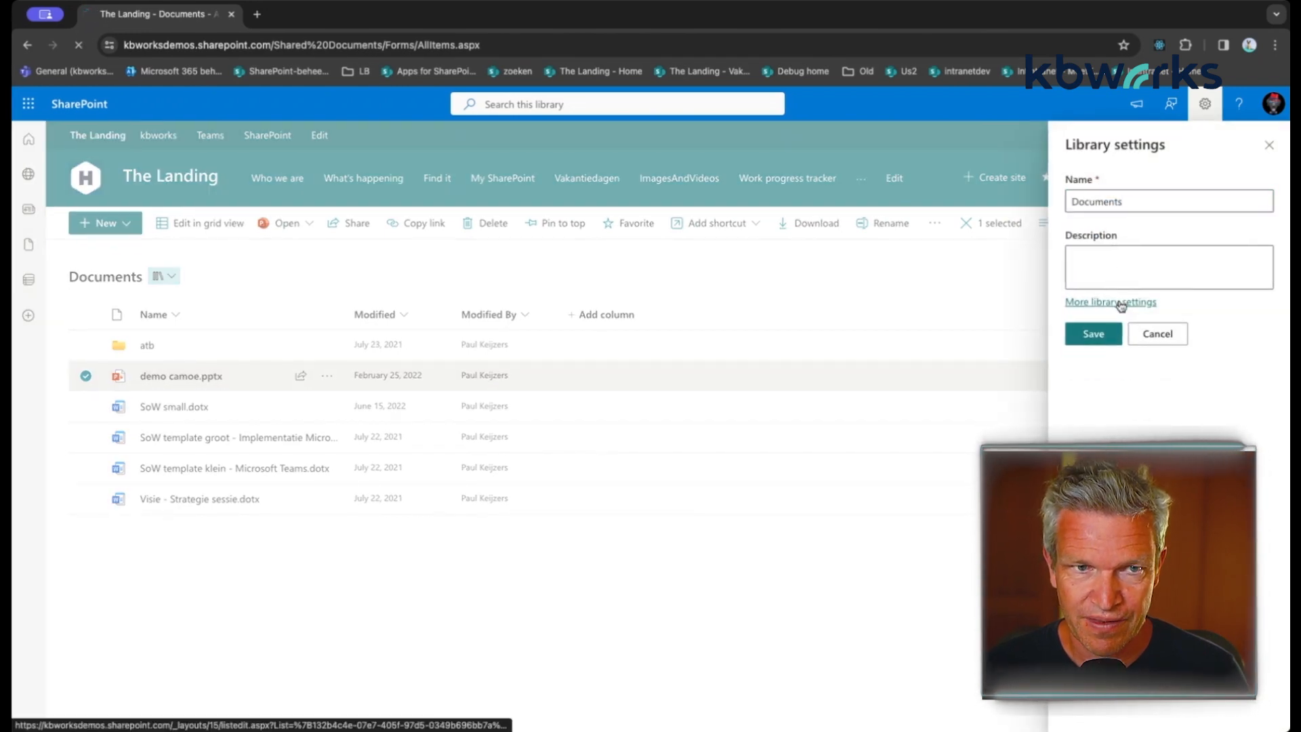
pyautogui.click(1110, 300)
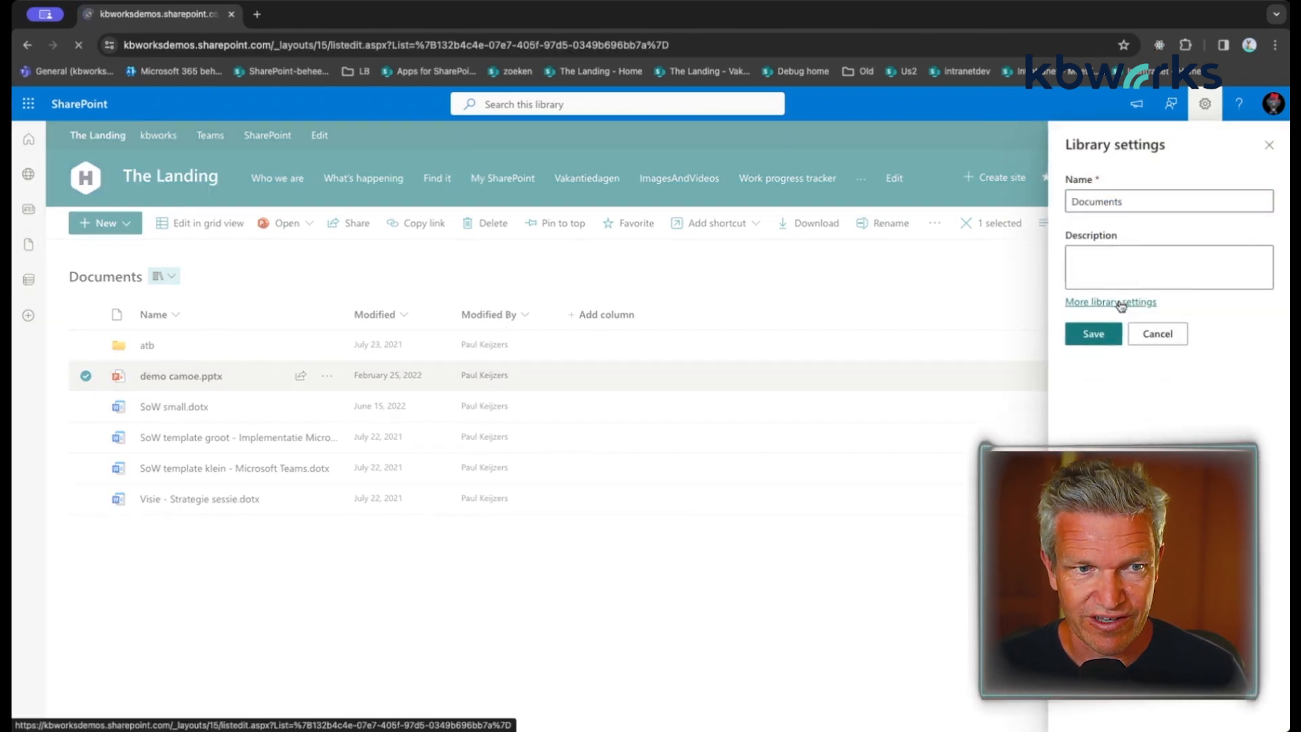
pyautogui.click(1110, 301)
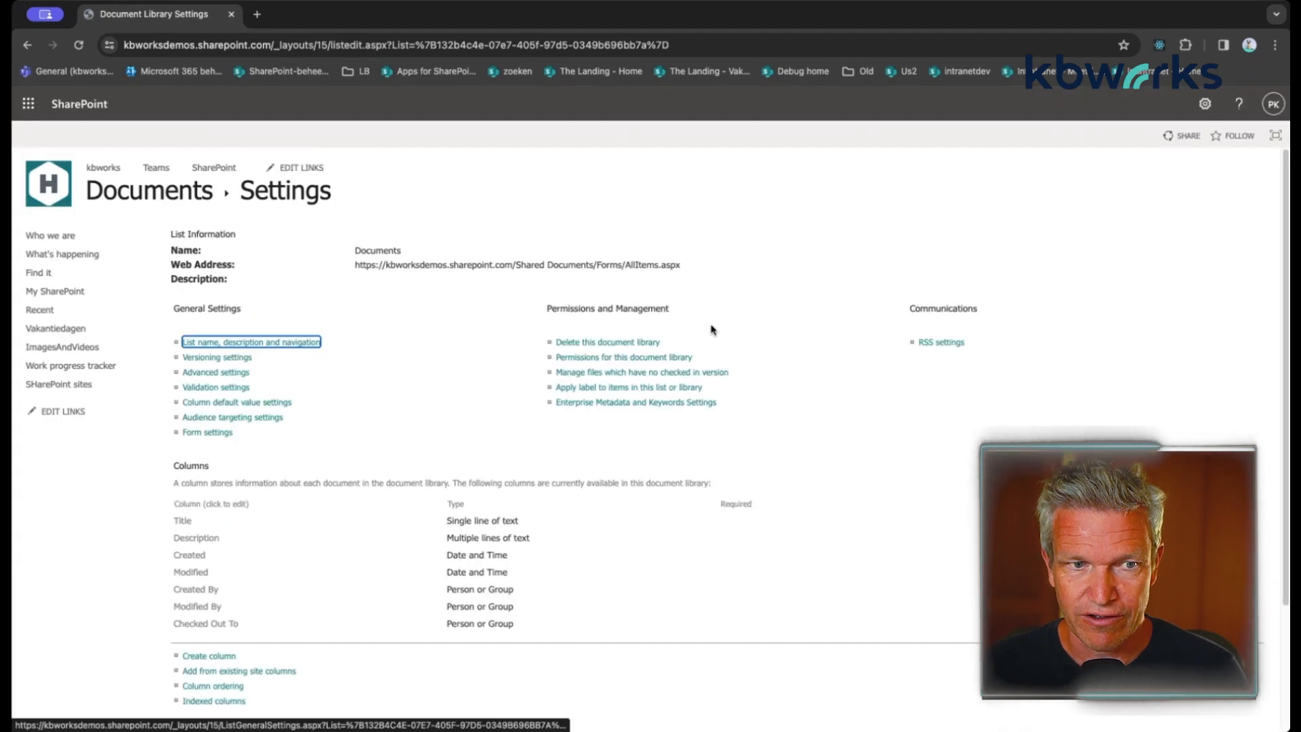
pyautogui.click(622, 356)
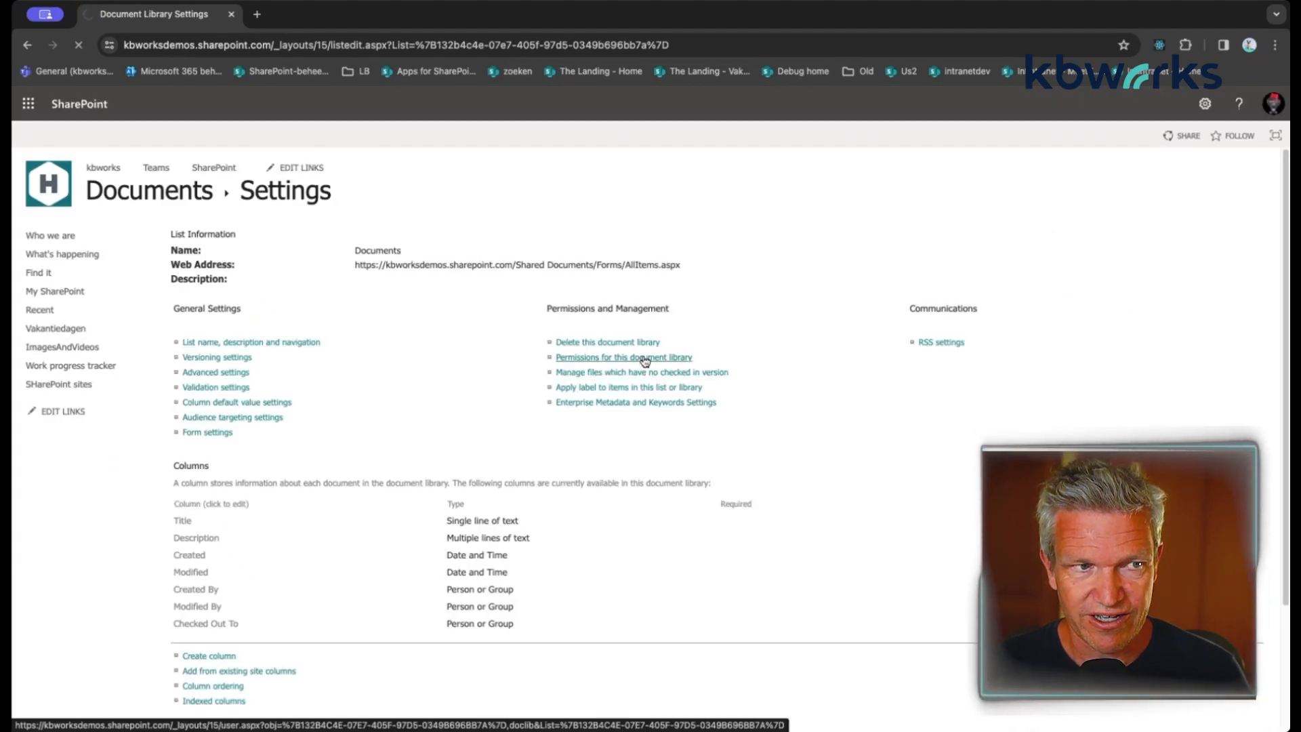
# - Delete the Documents library's unique permissions so it inherits from The Landing
pyautogui.click(623, 356)
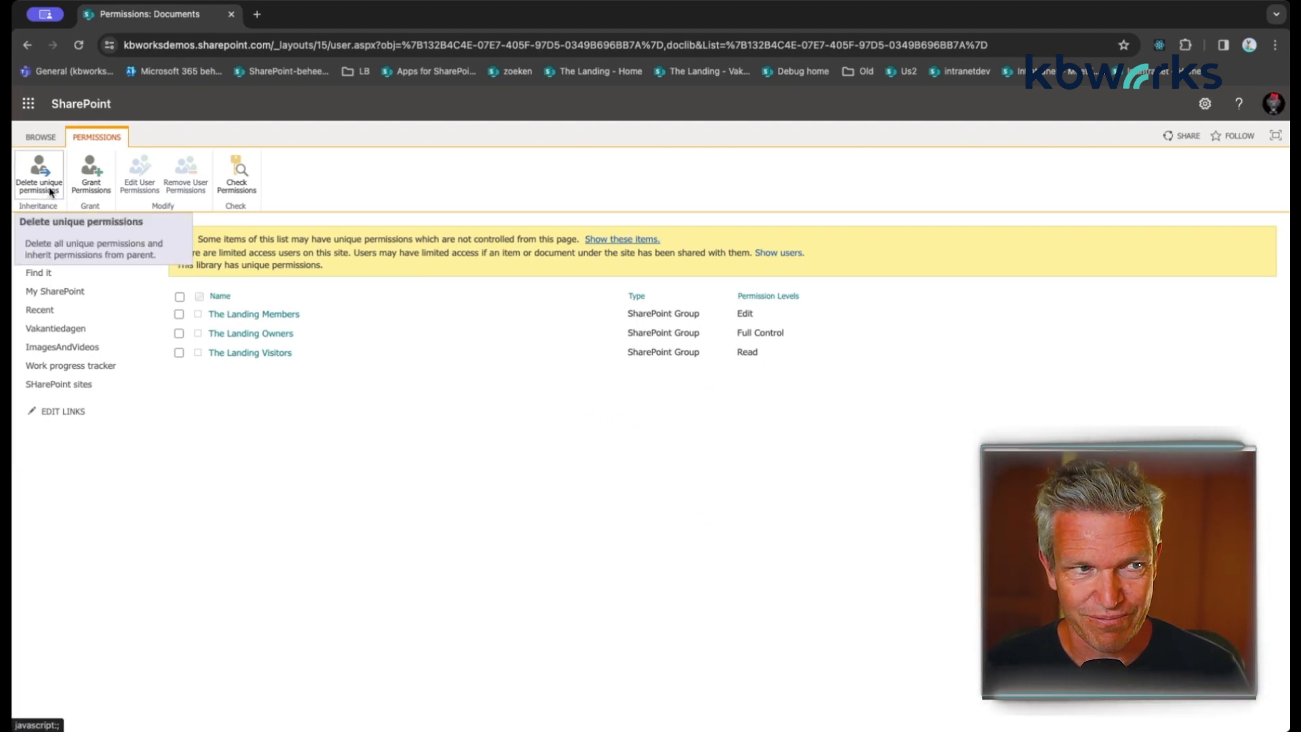
pyautogui.click(38, 175)
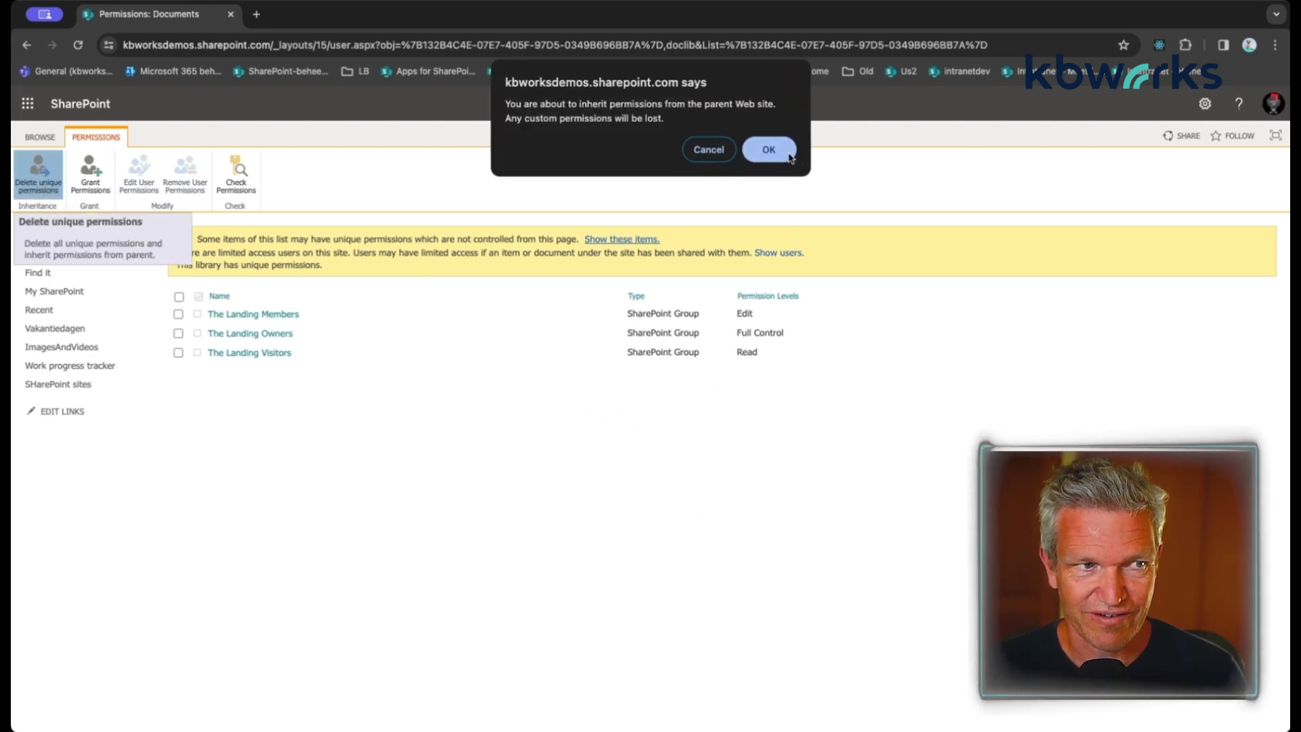
pyautogui.click(767, 149)
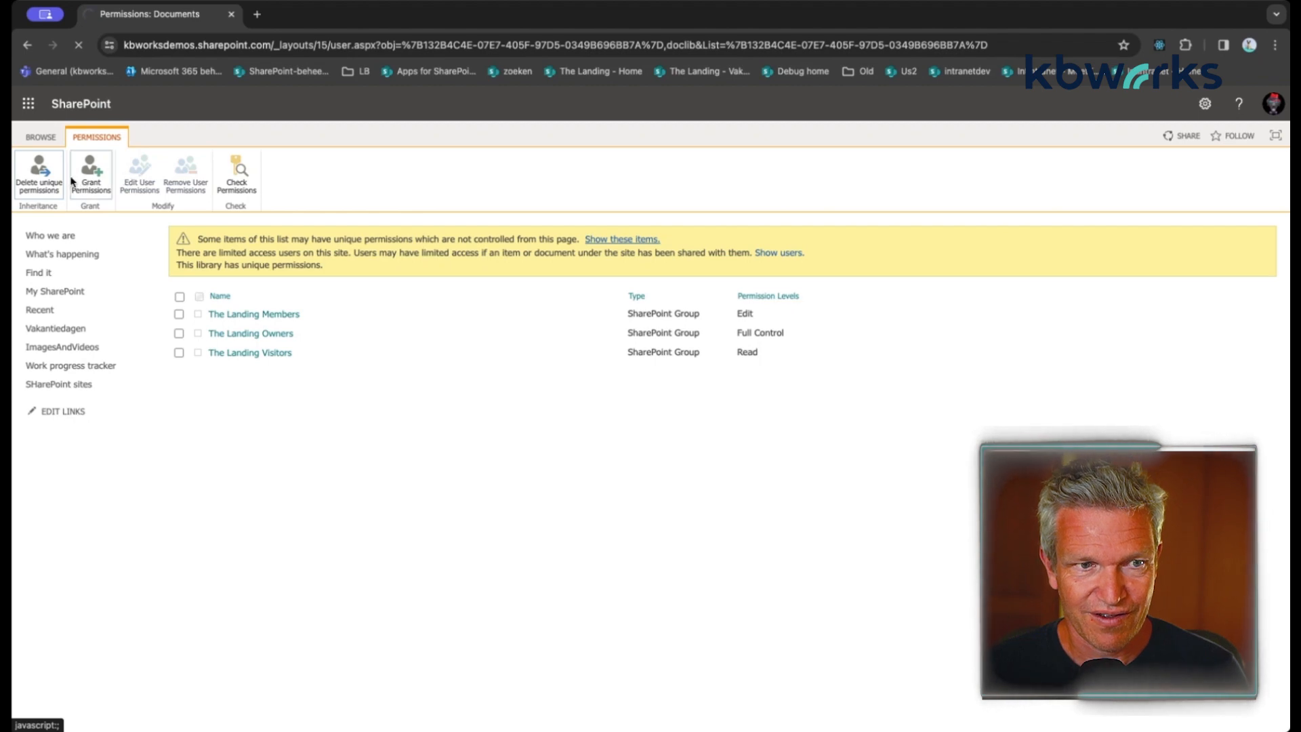
pyautogui.moveTo(38, 174)
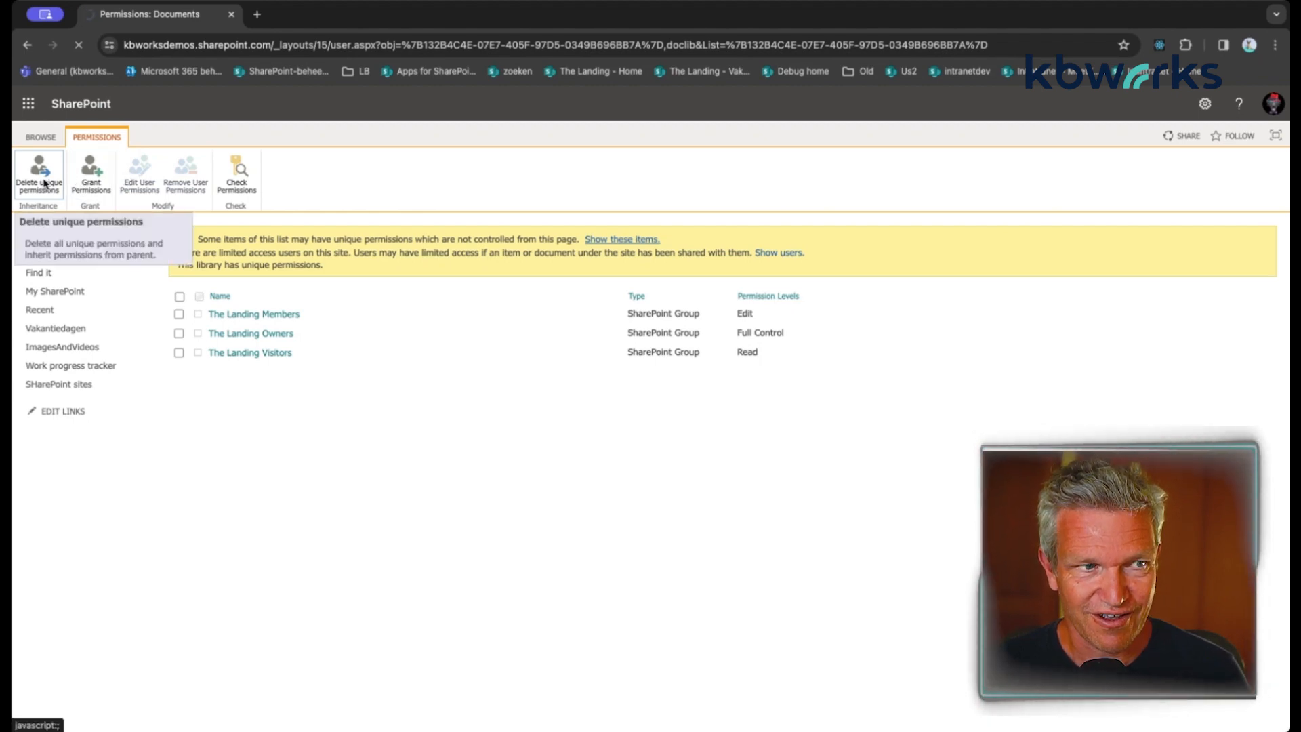
pyautogui.click(38, 175)
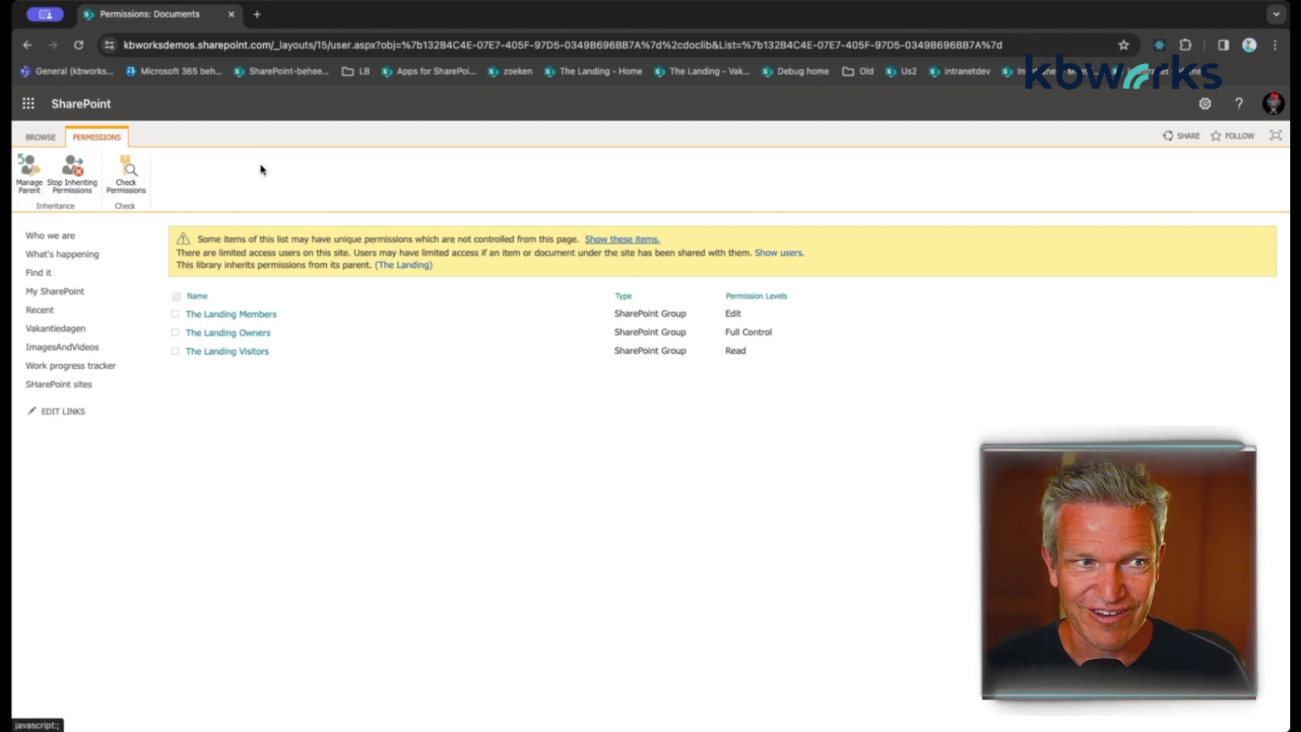
pyautogui.moveTo(165, 166)
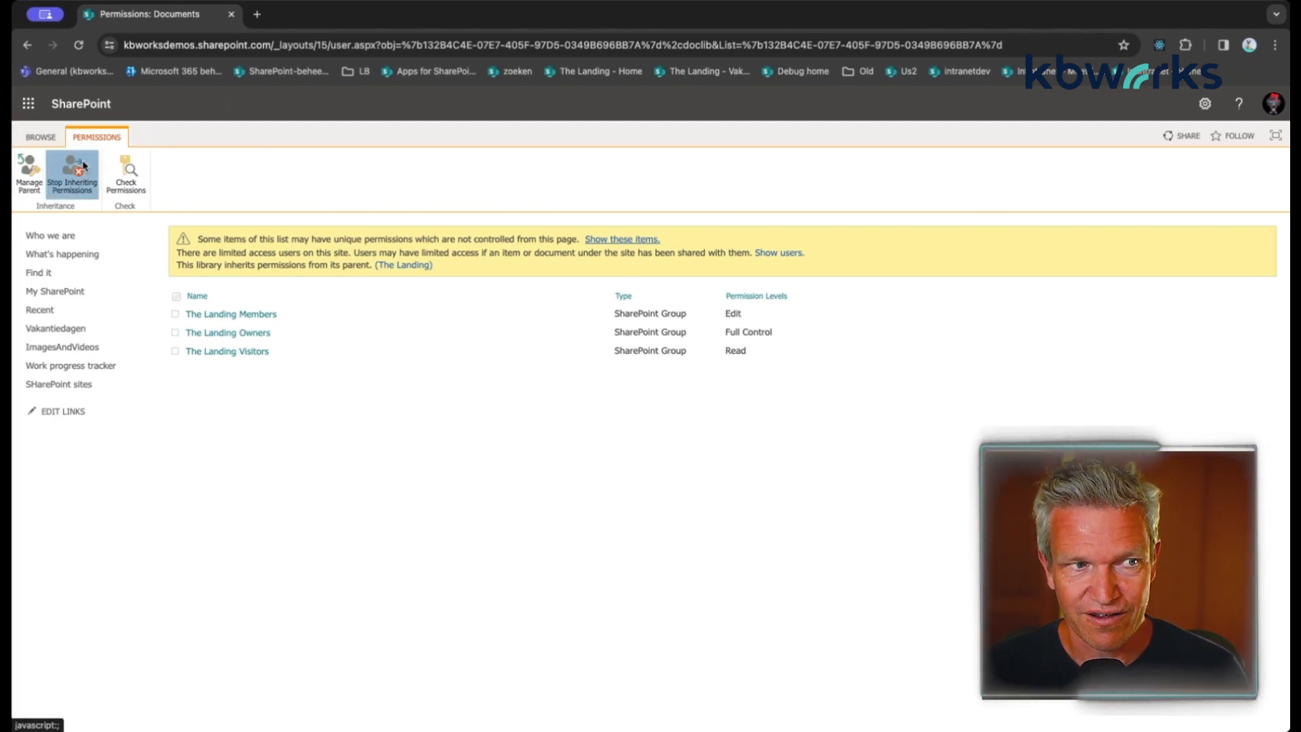
# - Stop inheriting so the library gets its own unique permissions again
pyautogui.click(72, 175)
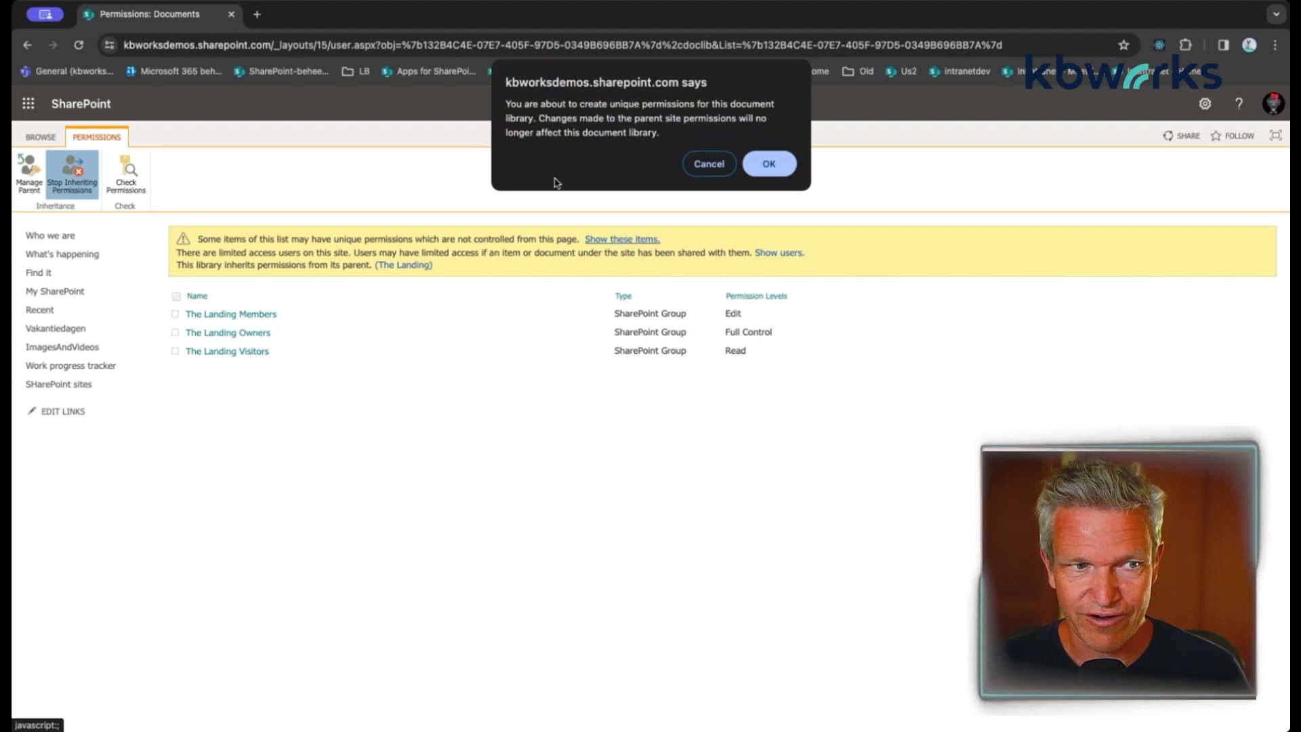
pyautogui.click(767, 164)
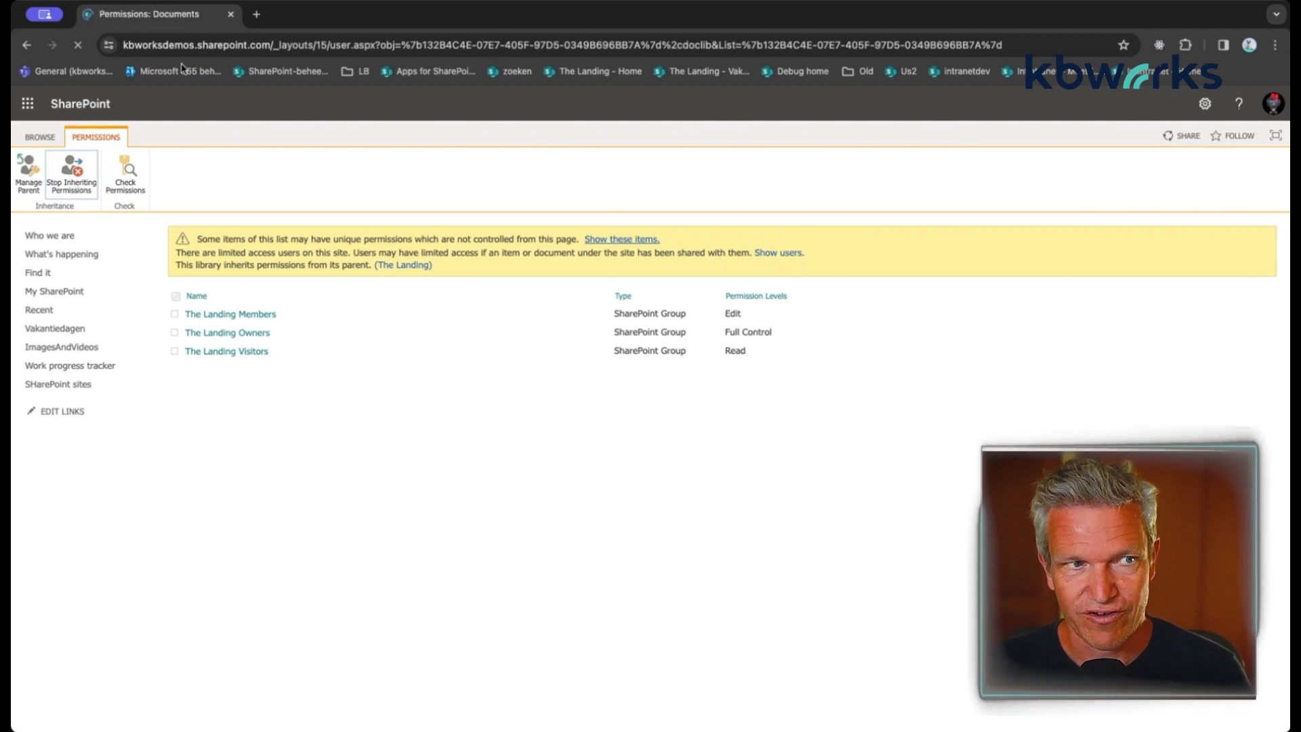
pyautogui.click(72, 175)
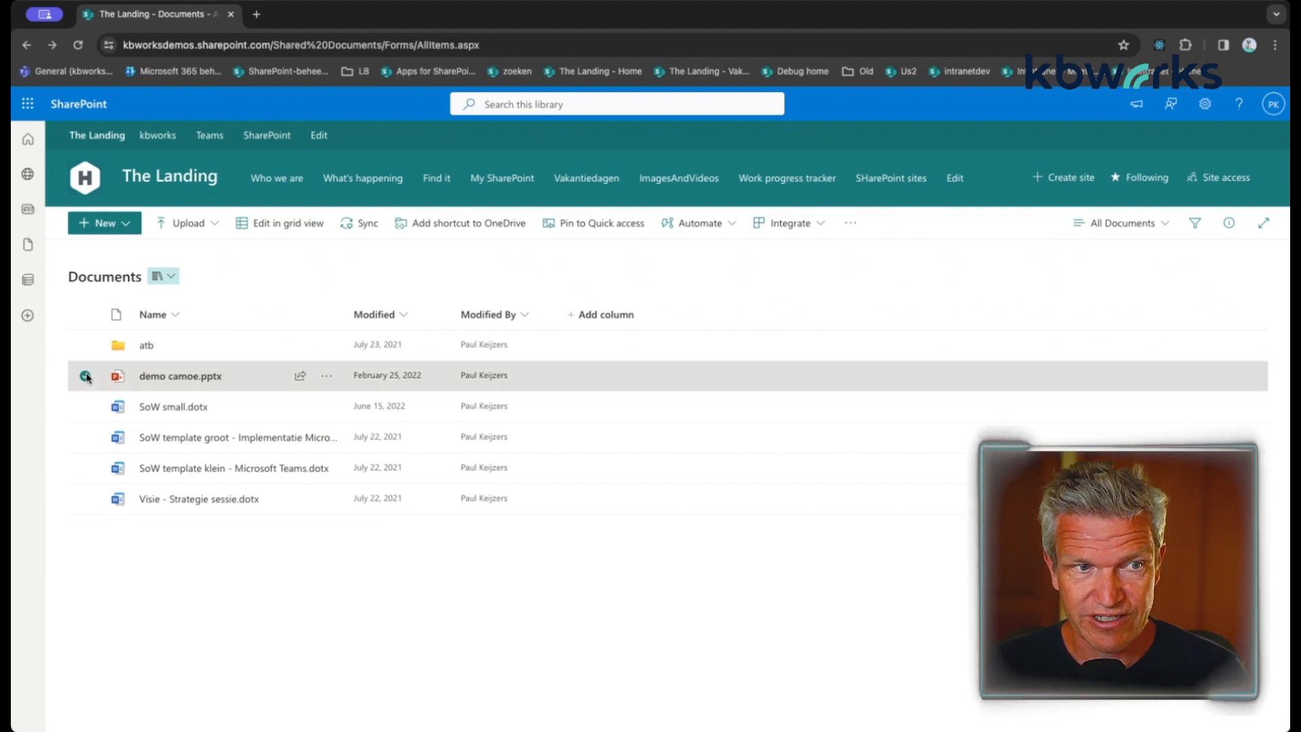
# - Select demo camoe.pptx again in the Documents library
pyautogui.click(85, 376)
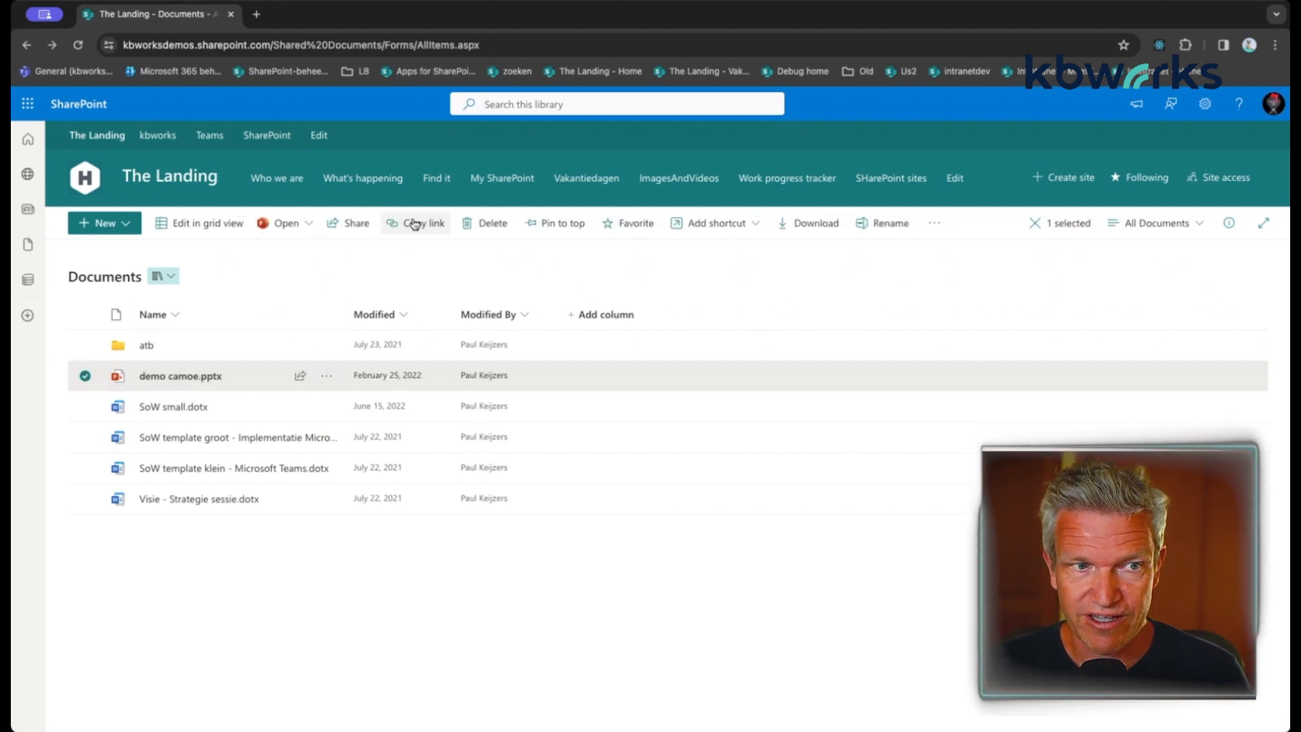
# - Copy a link to demo camoe.pptx and set its link settings to People with existing access
pyautogui.click(415, 222)
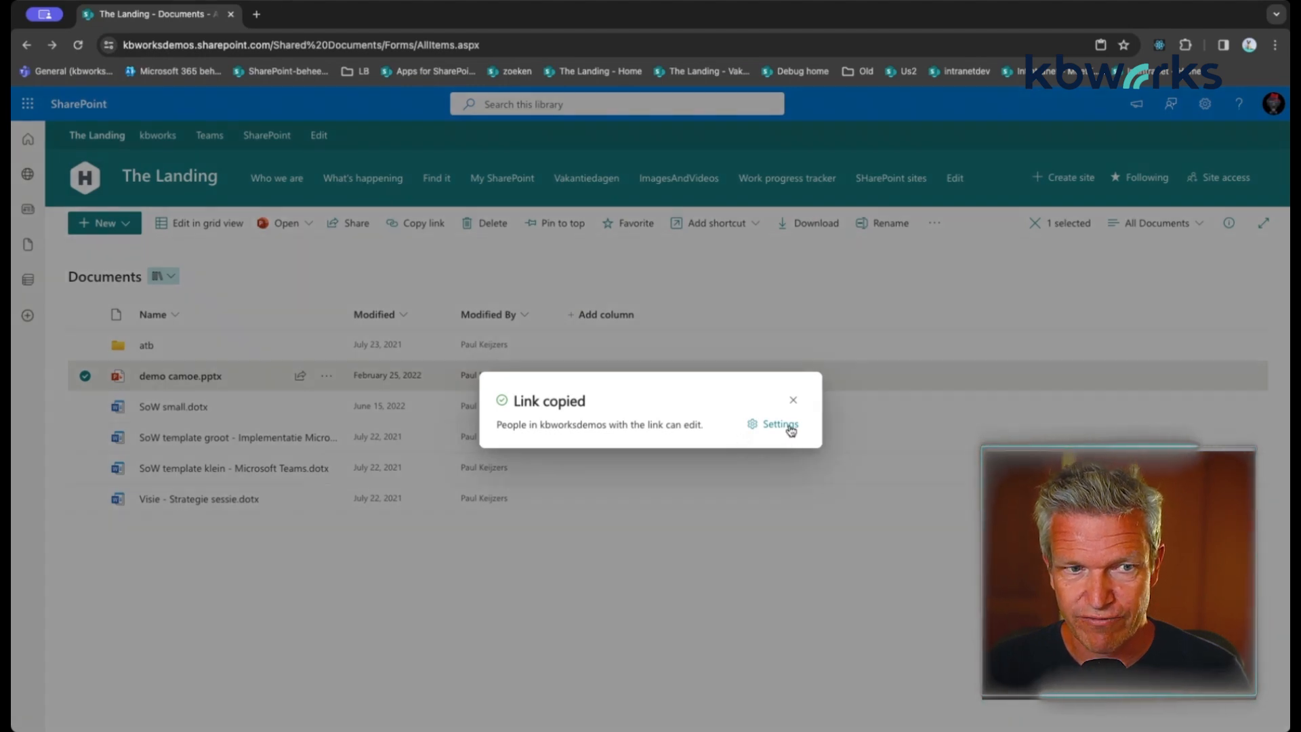
pyautogui.click(778, 424)
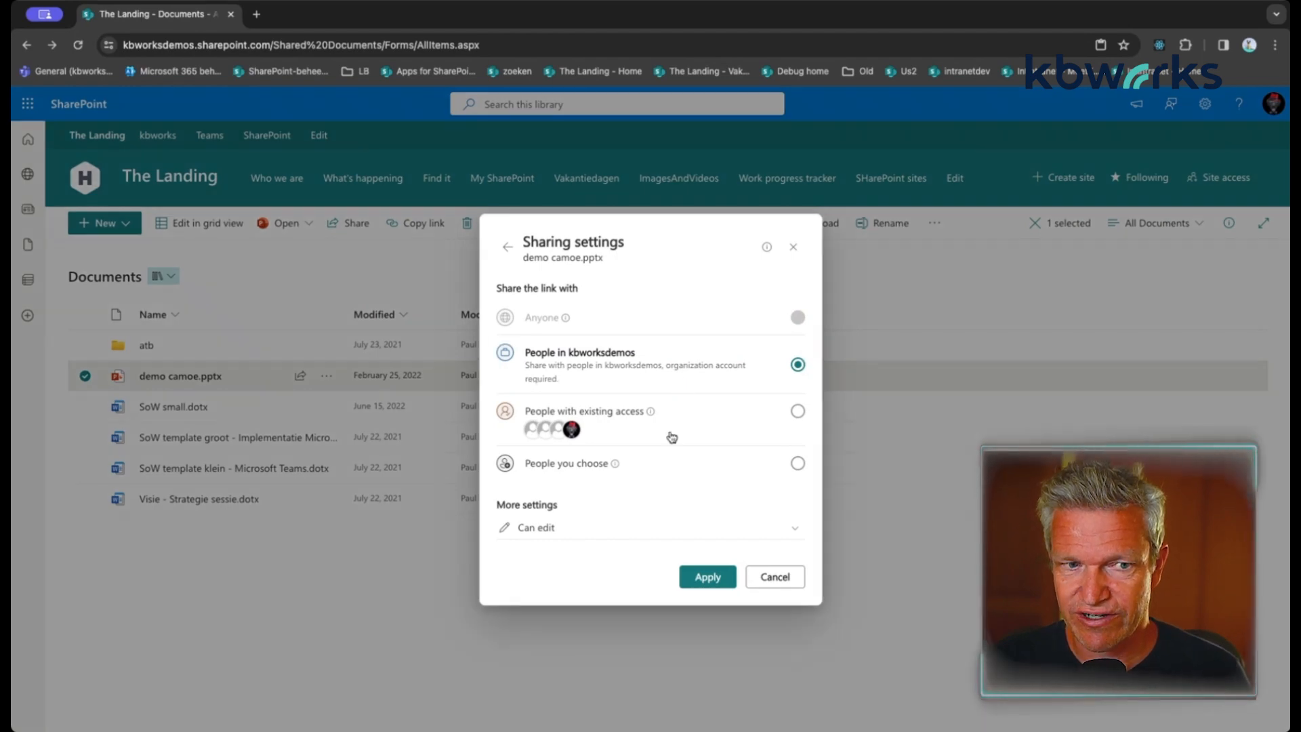
pyautogui.click(797, 411)
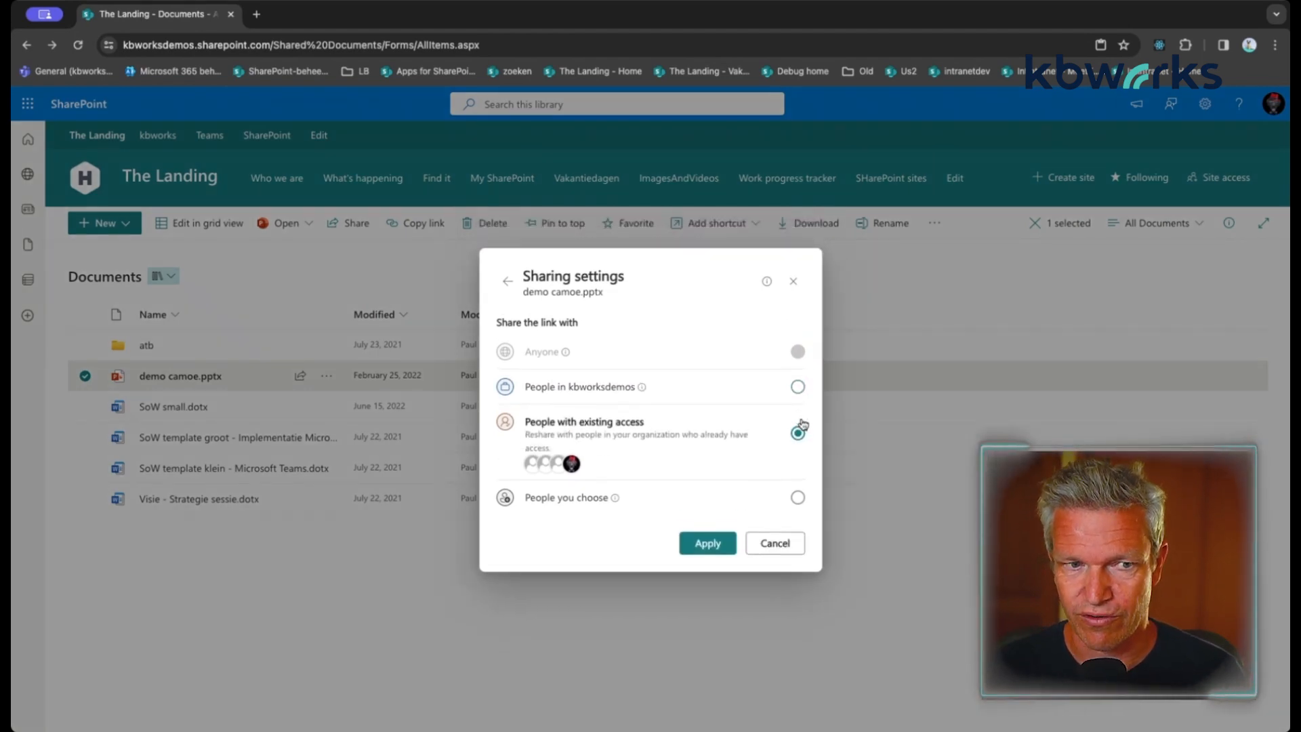
# - Leave the sharing settings, back to the copied link that lets kbworksdemos people edit
pyautogui.click(797, 434)
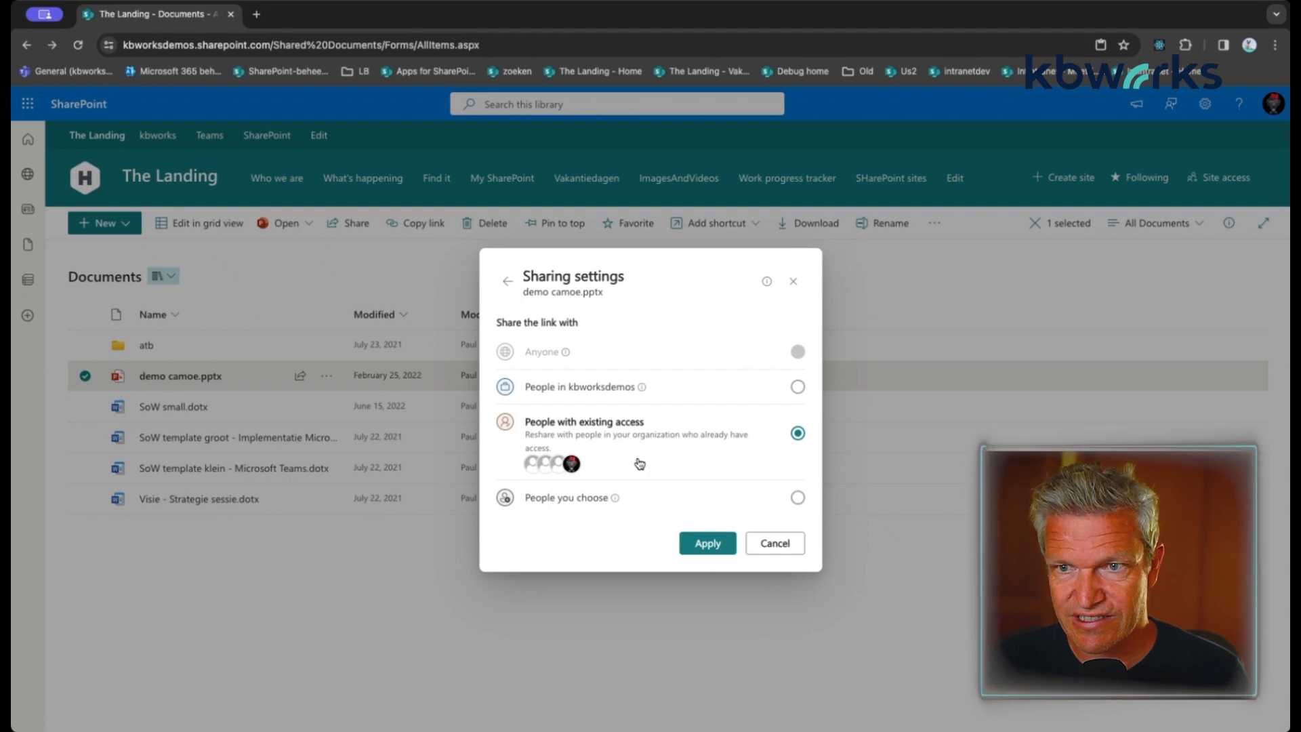
pyautogui.click(706, 542)
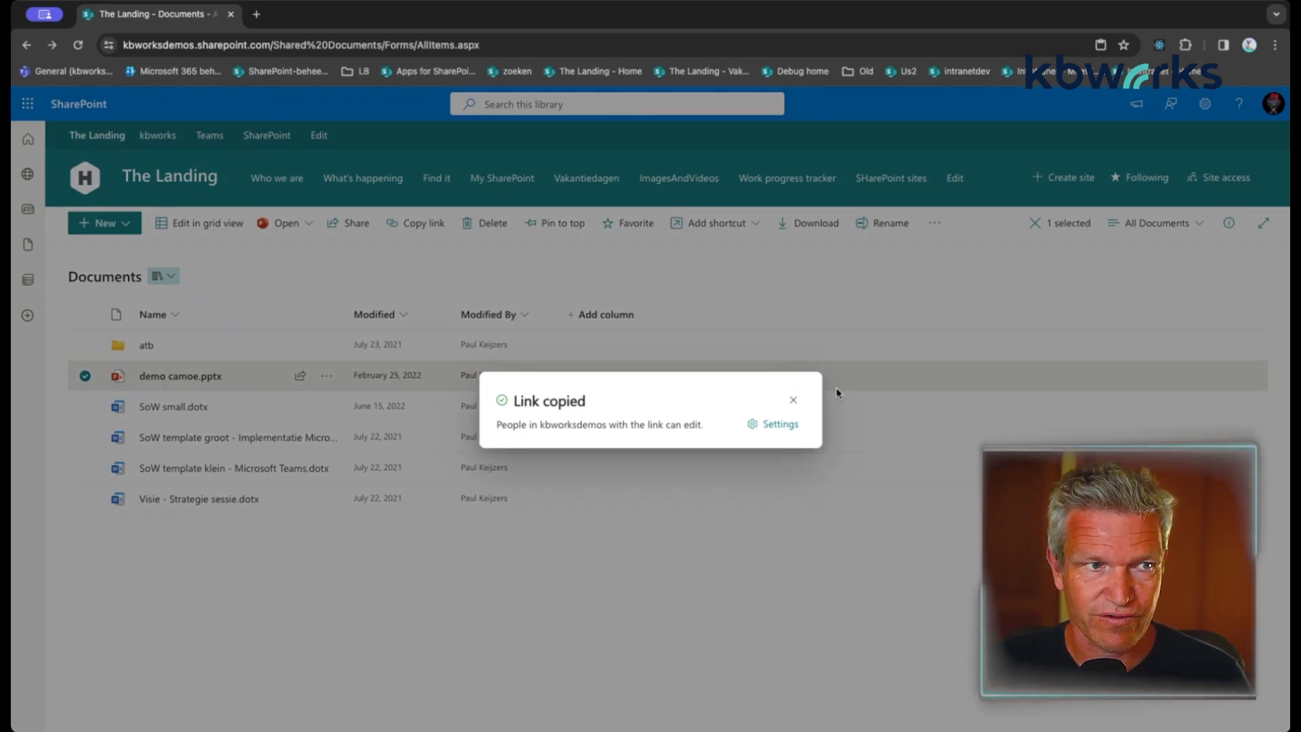
# - Dismiss the link notice and return to The Landing's Site contents page
pyautogui.click(793, 399)
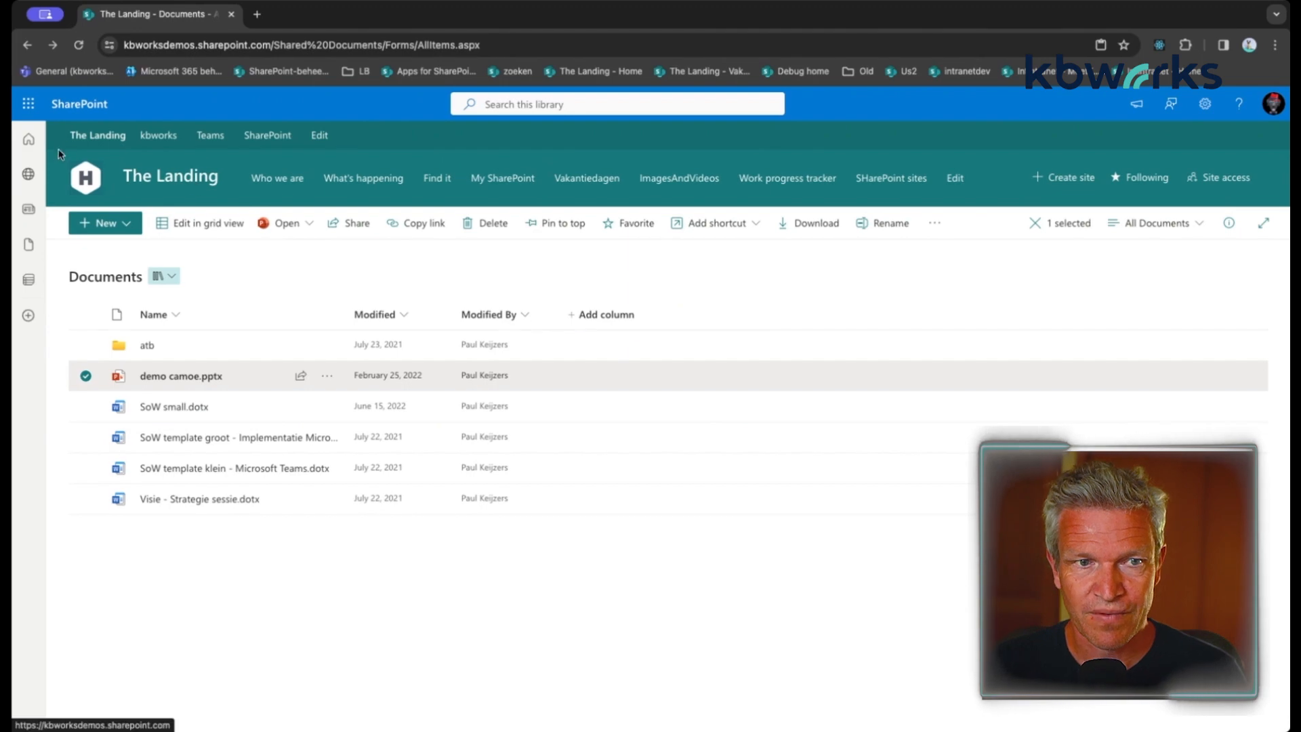
pyautogui.click(98, 135)
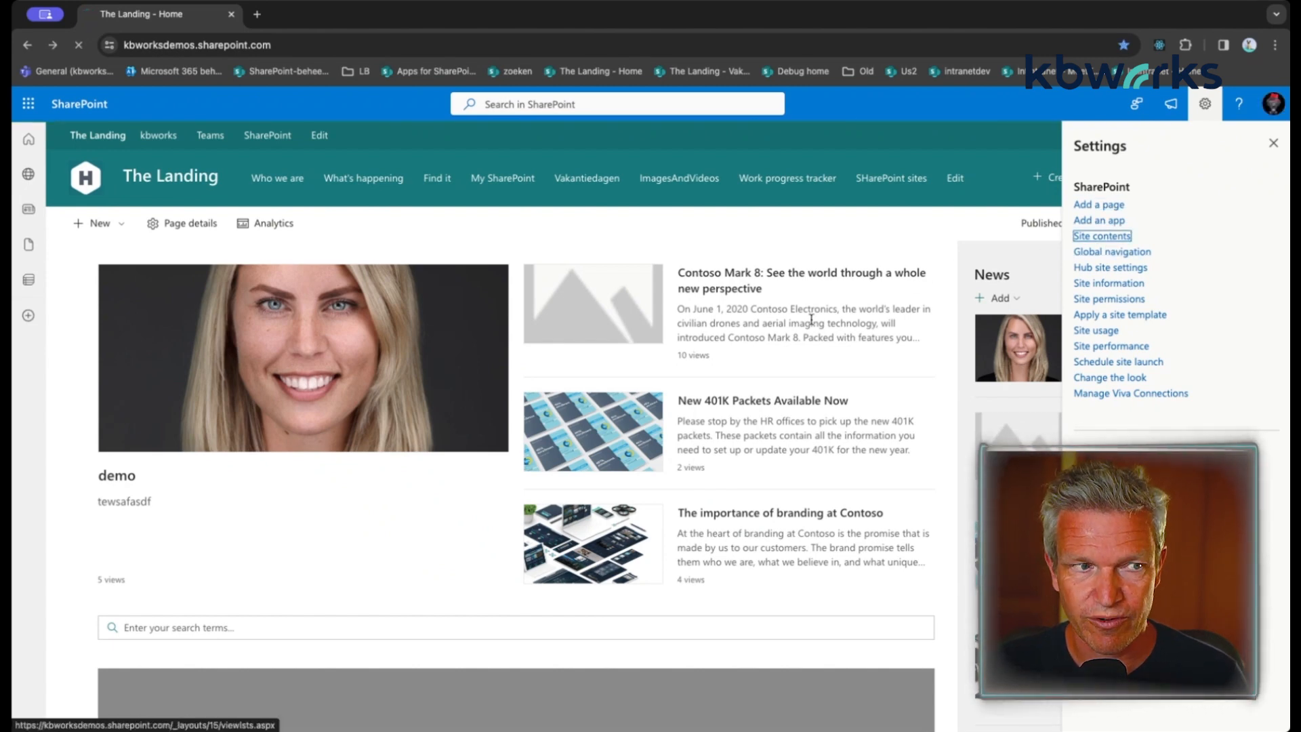
pyautogui.click(1100, 236)
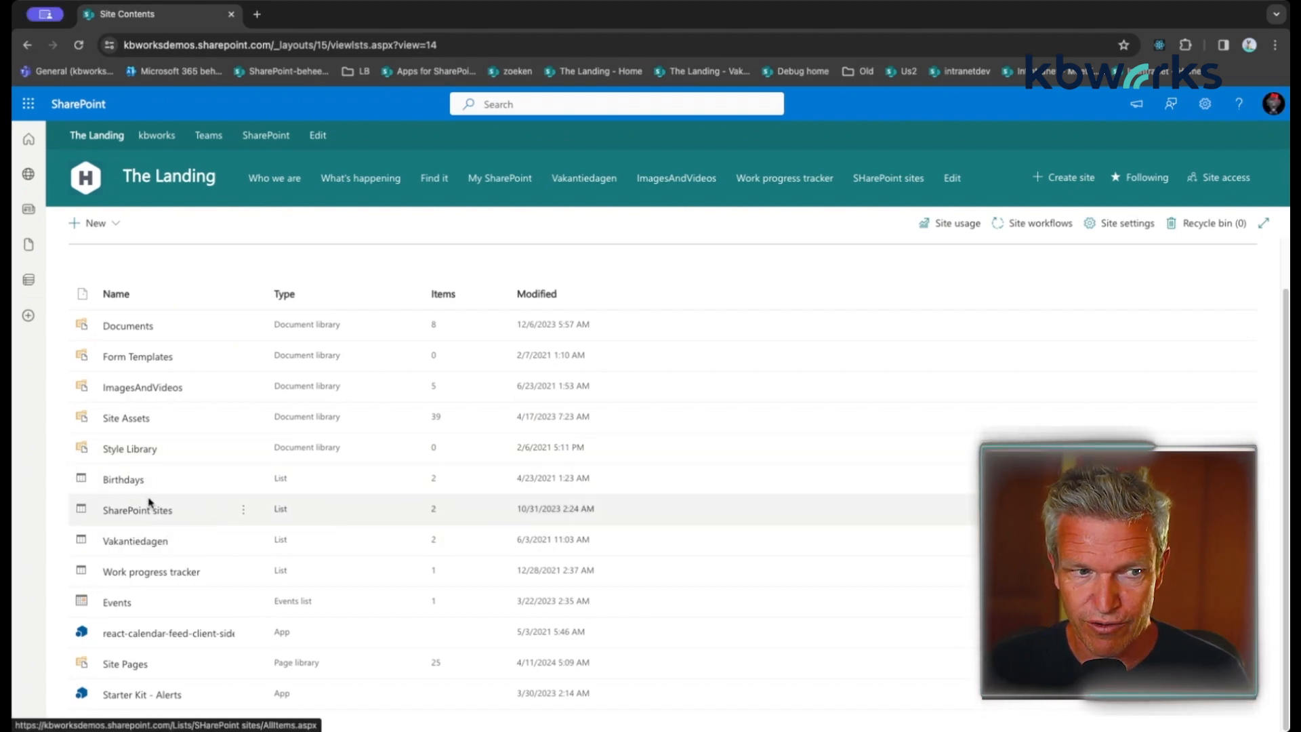
# - Look into the Birthdays list from Site contents
pyautogui.click(122, 478)
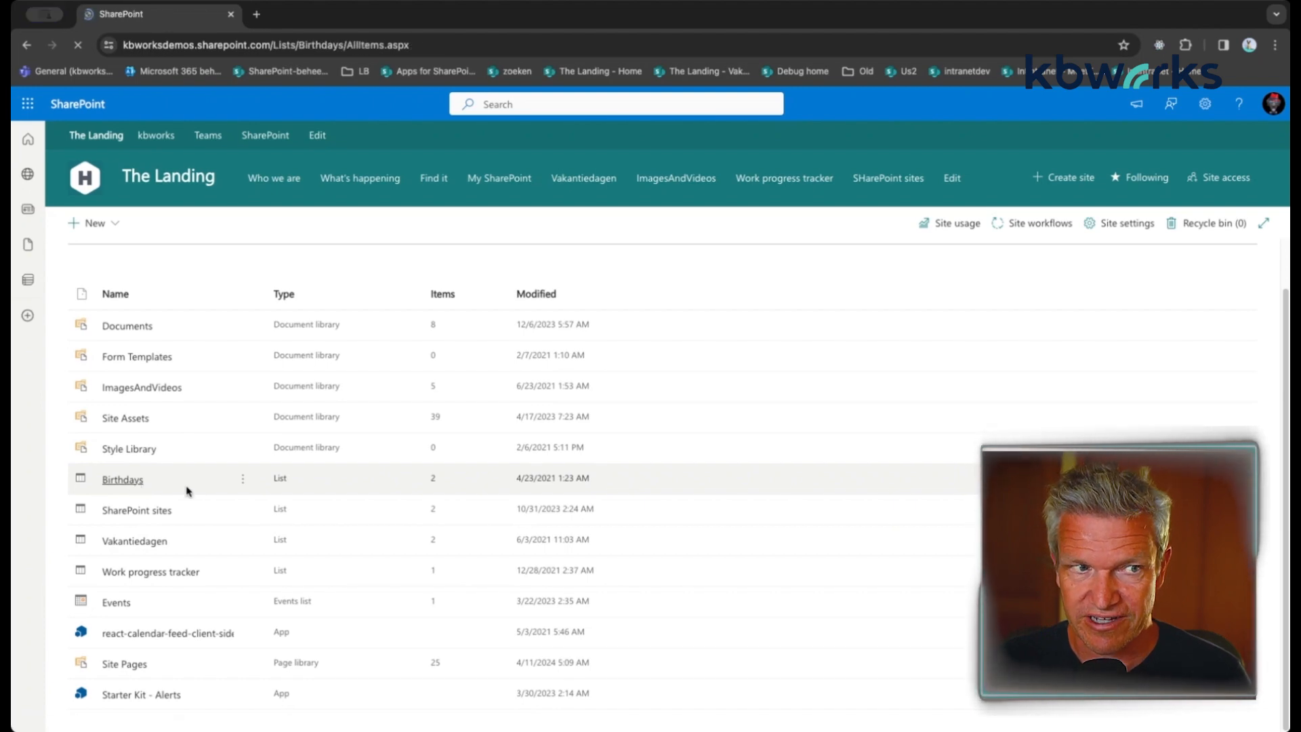
pyautogui.click(122, 478)
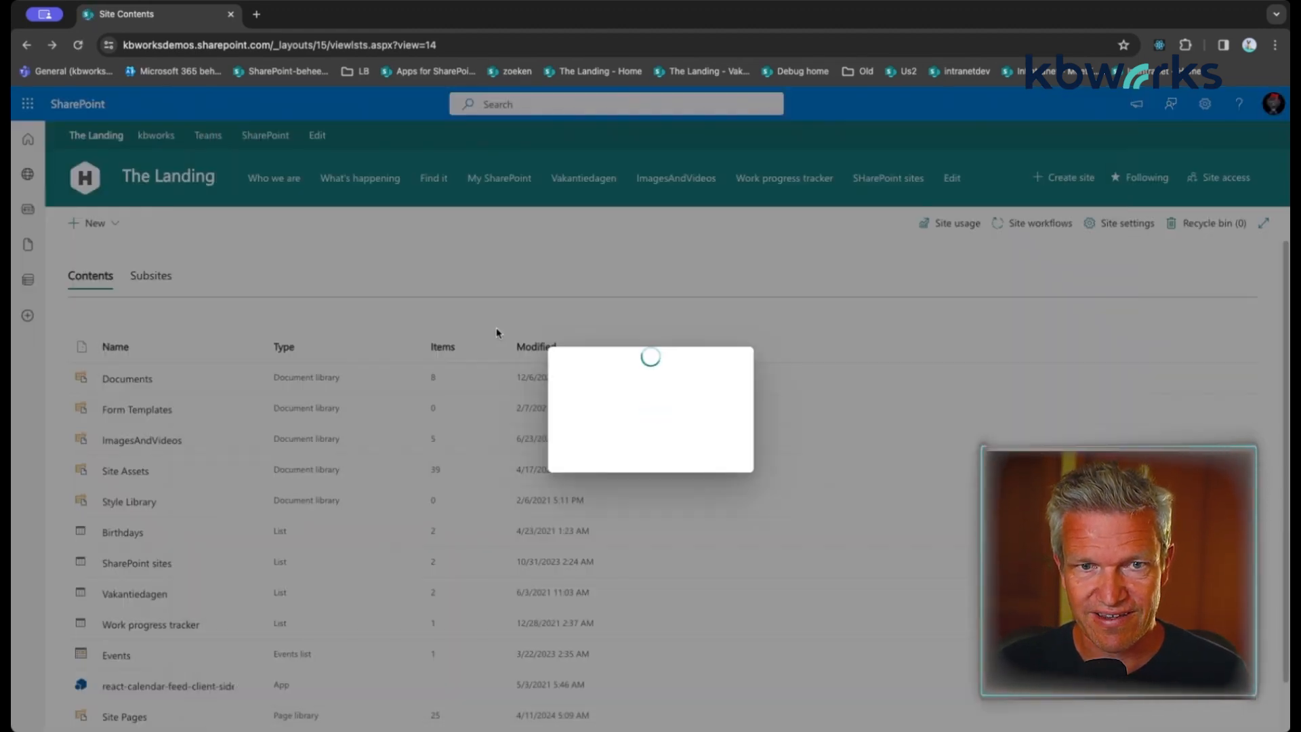
# - Start a New list and scroll through the From Microsoft templates
pyautogui.click(94, 222)
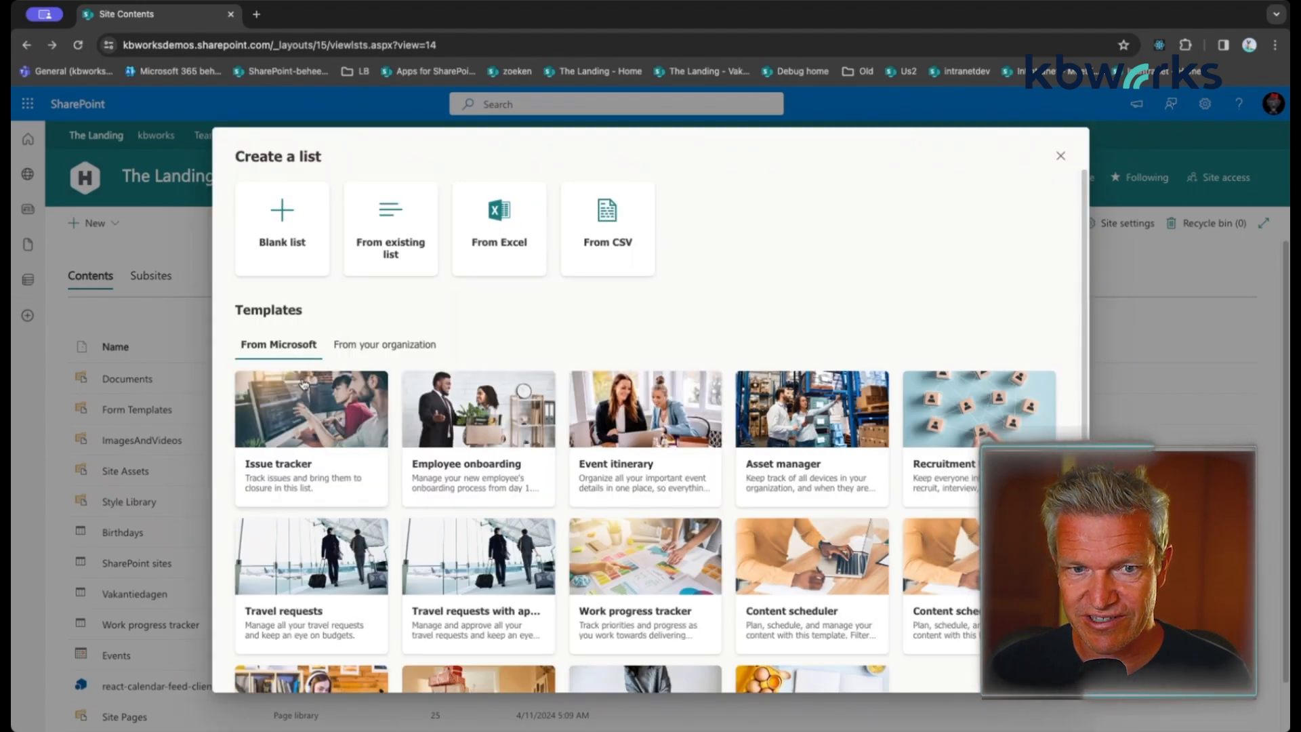
pyautogui.scroll(-3)
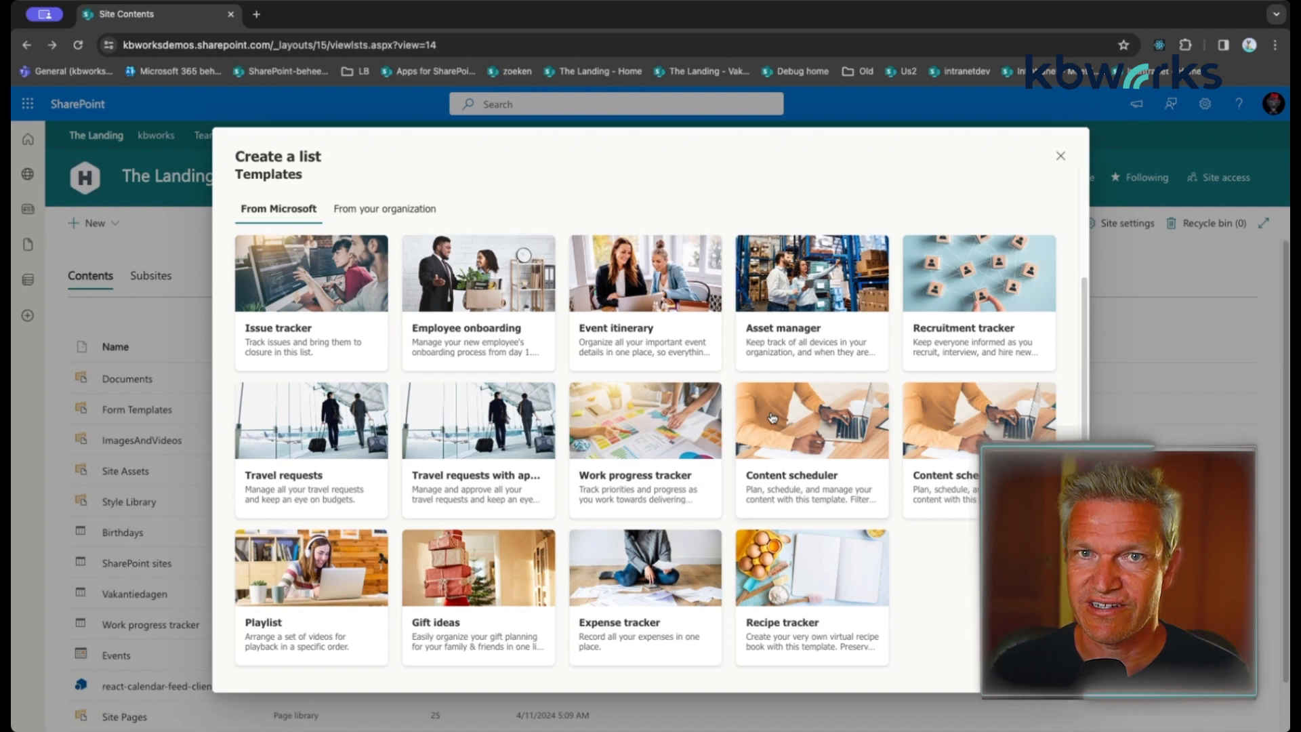
pyautogui.moveTo(1046, 166)
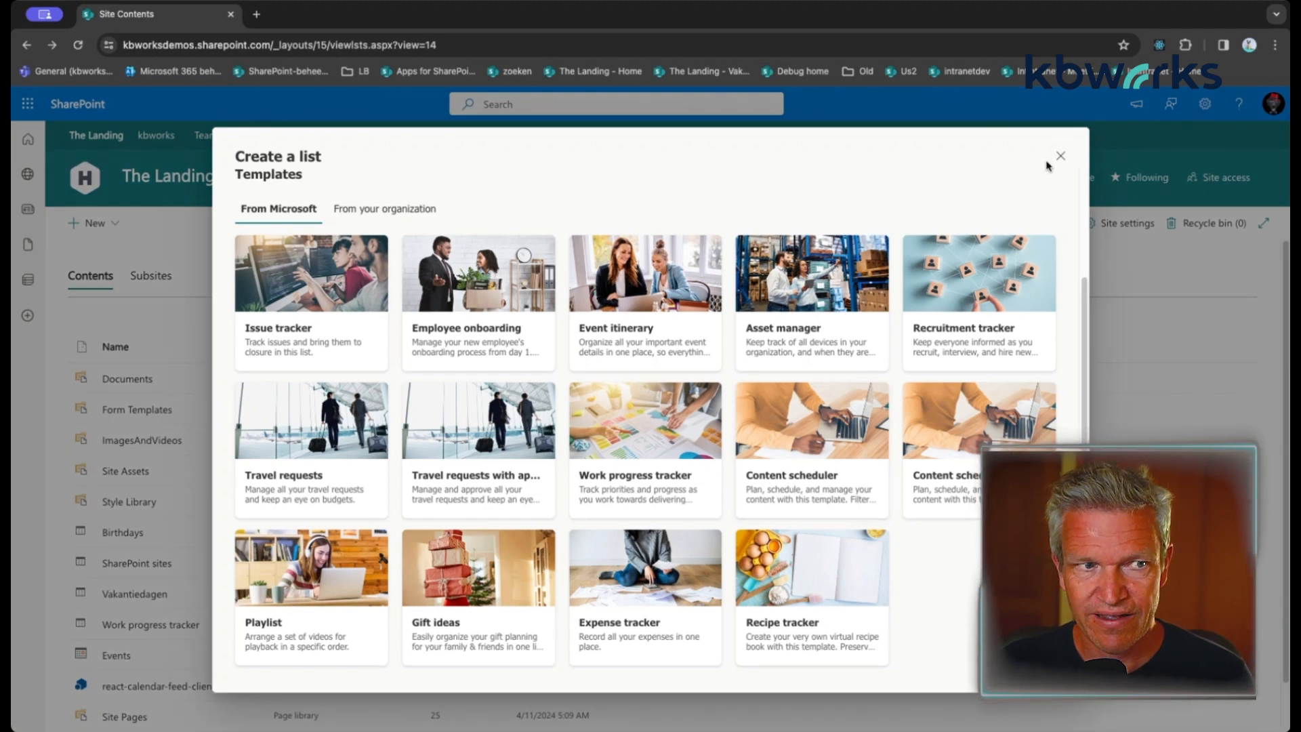
# - Cancel the Create a list dialog and land back on The Landing home page
pyautogui.click(1059, 156)
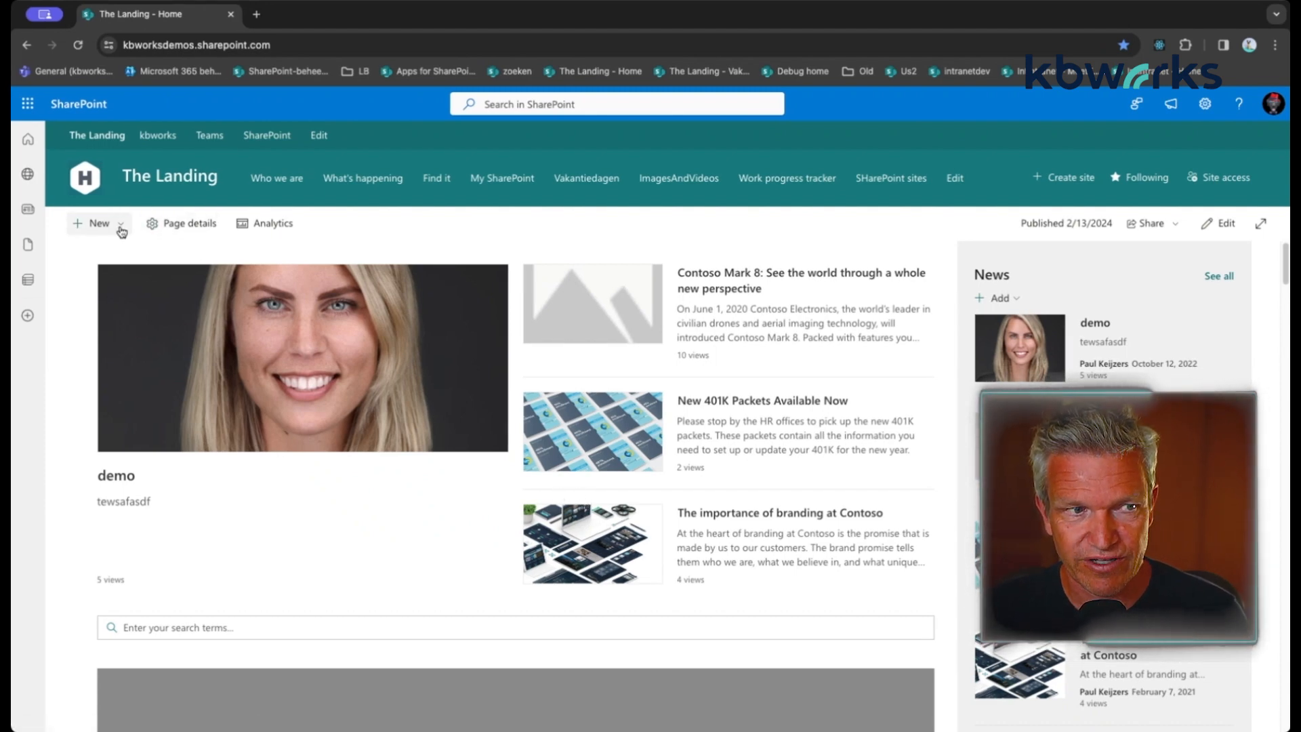
# - Create a News post from the Newsletter template under From Microsoft via the New menu
pyautogui.click(98, 223)
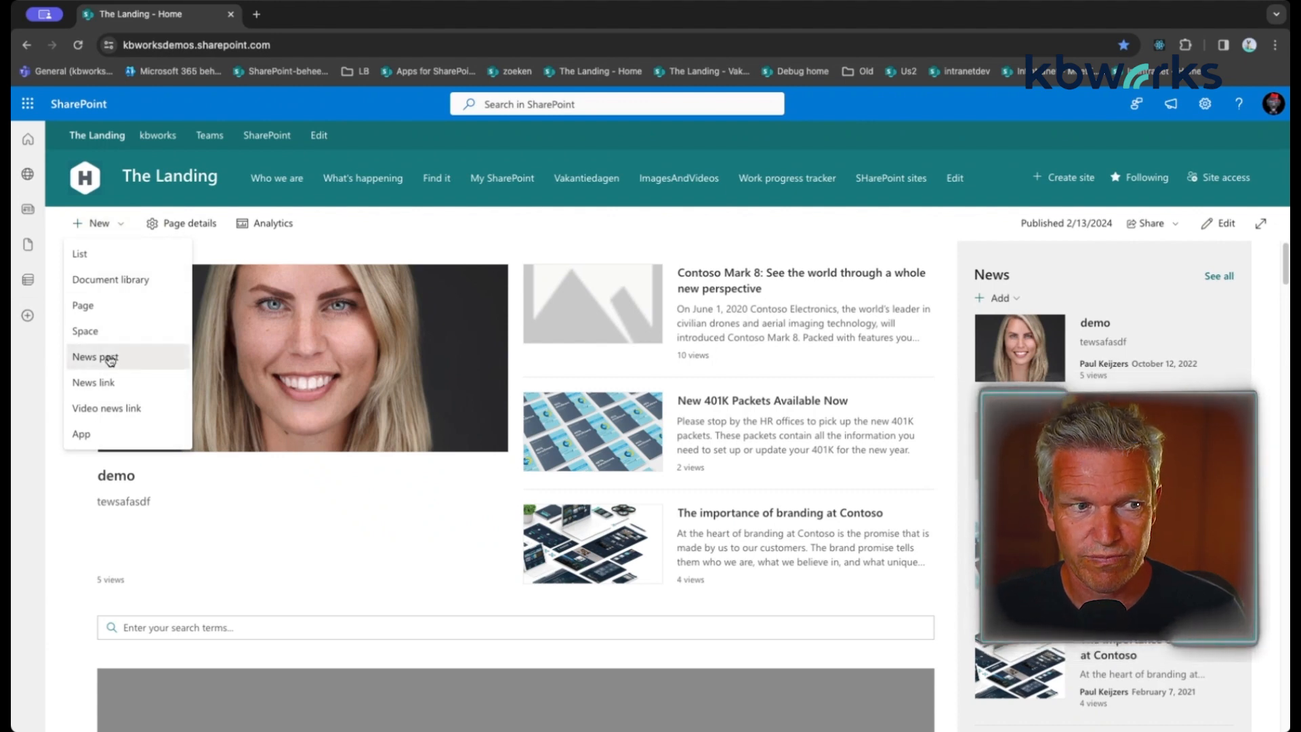
pyautogui.click(94, 356)
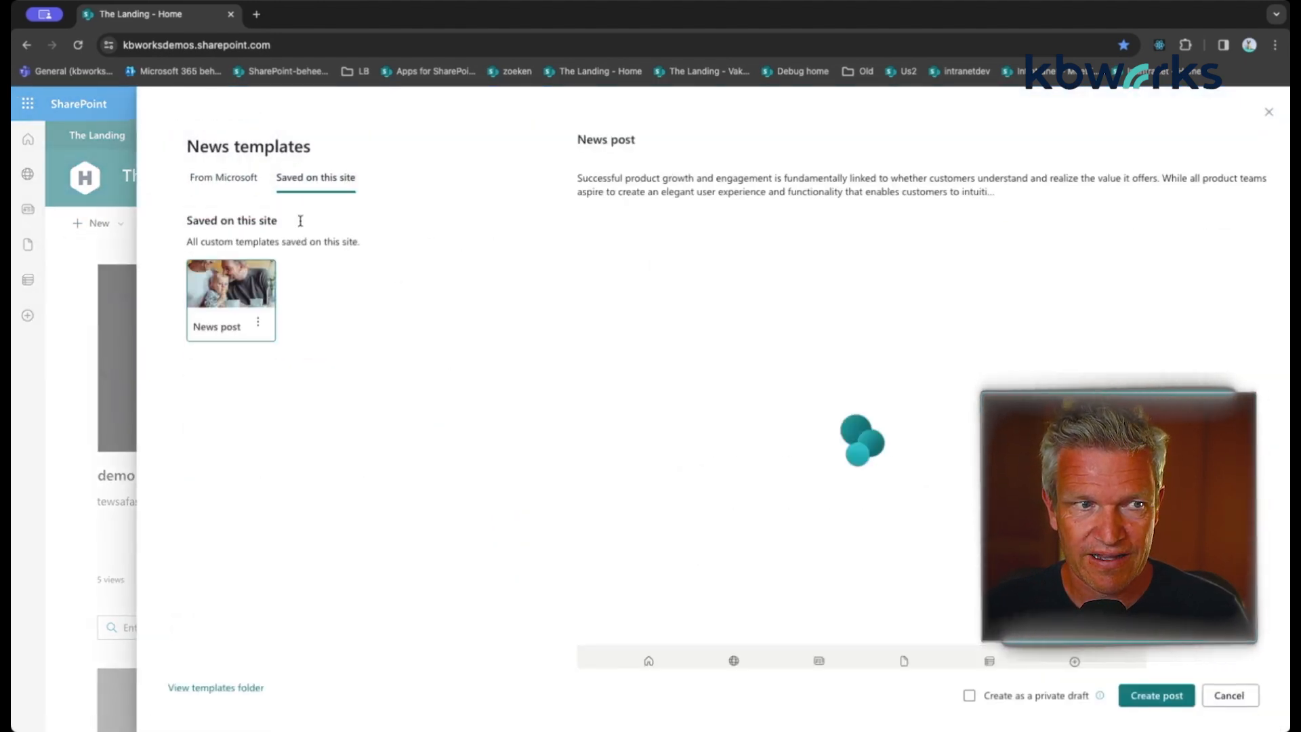
pyautogui.click(223, 176)
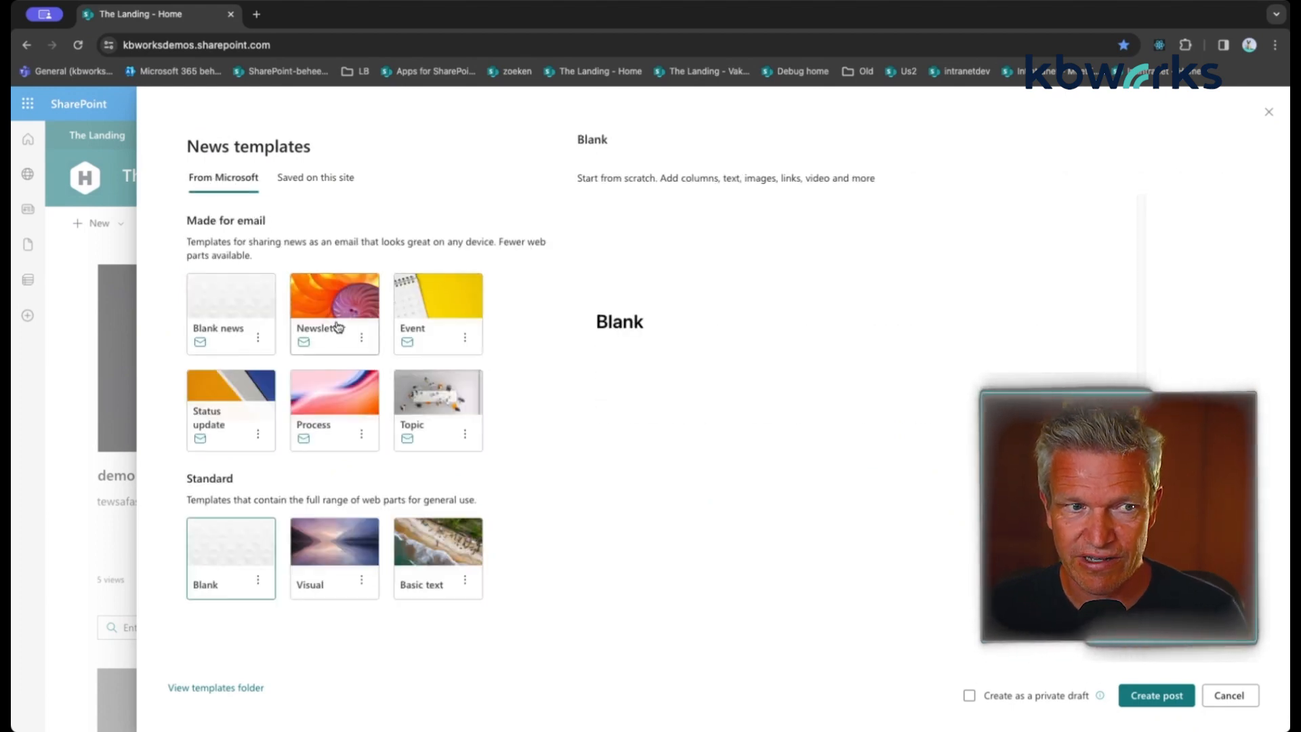
pyautogui.click(334, 297)
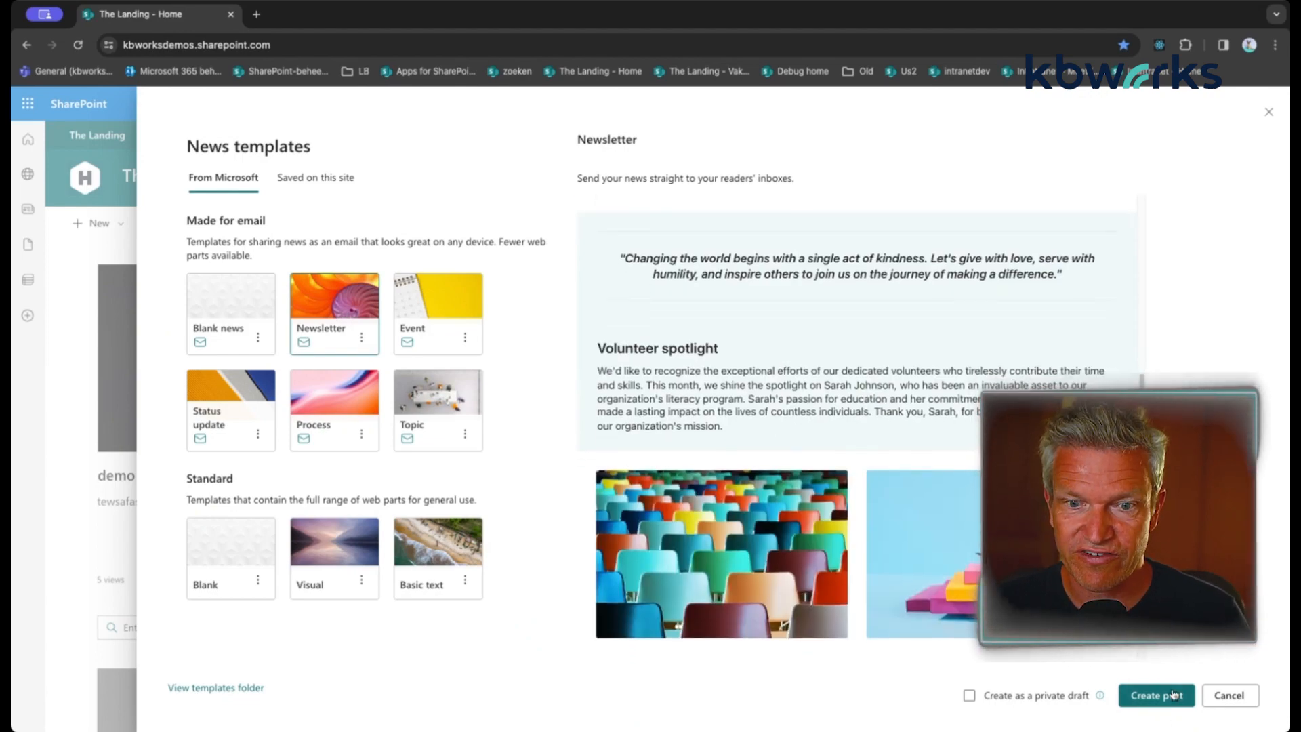
pyautogui.click(1155, 694)
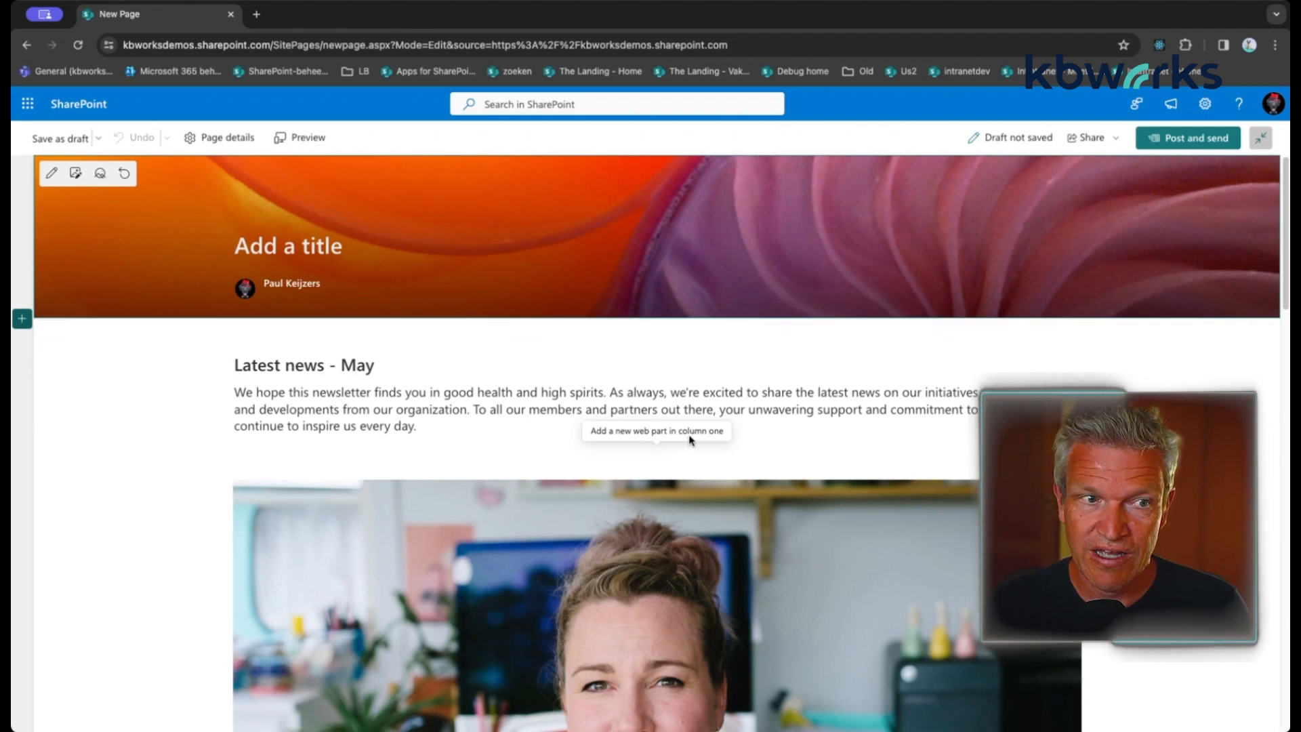
# - Title the newsletter post 'test' and publish it with Post and send
pyautogui.write('test')
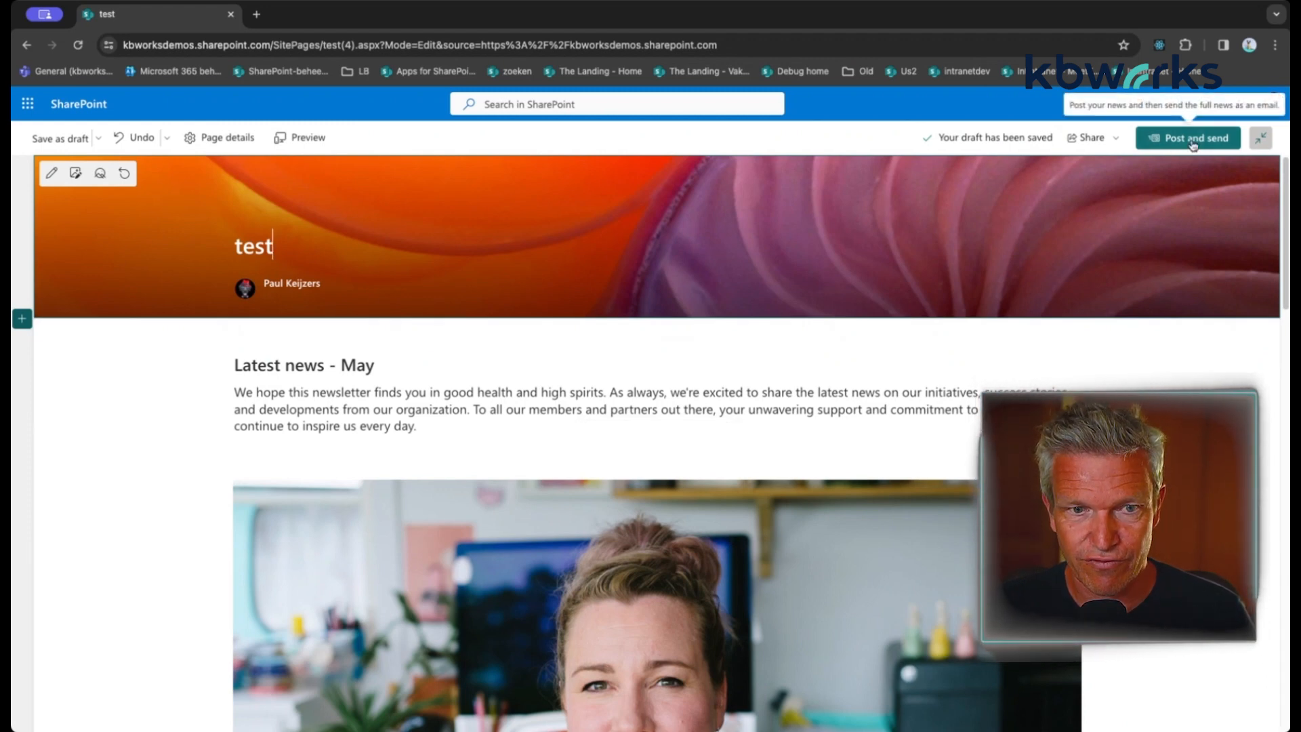
pyautogui.click(1187, 139)
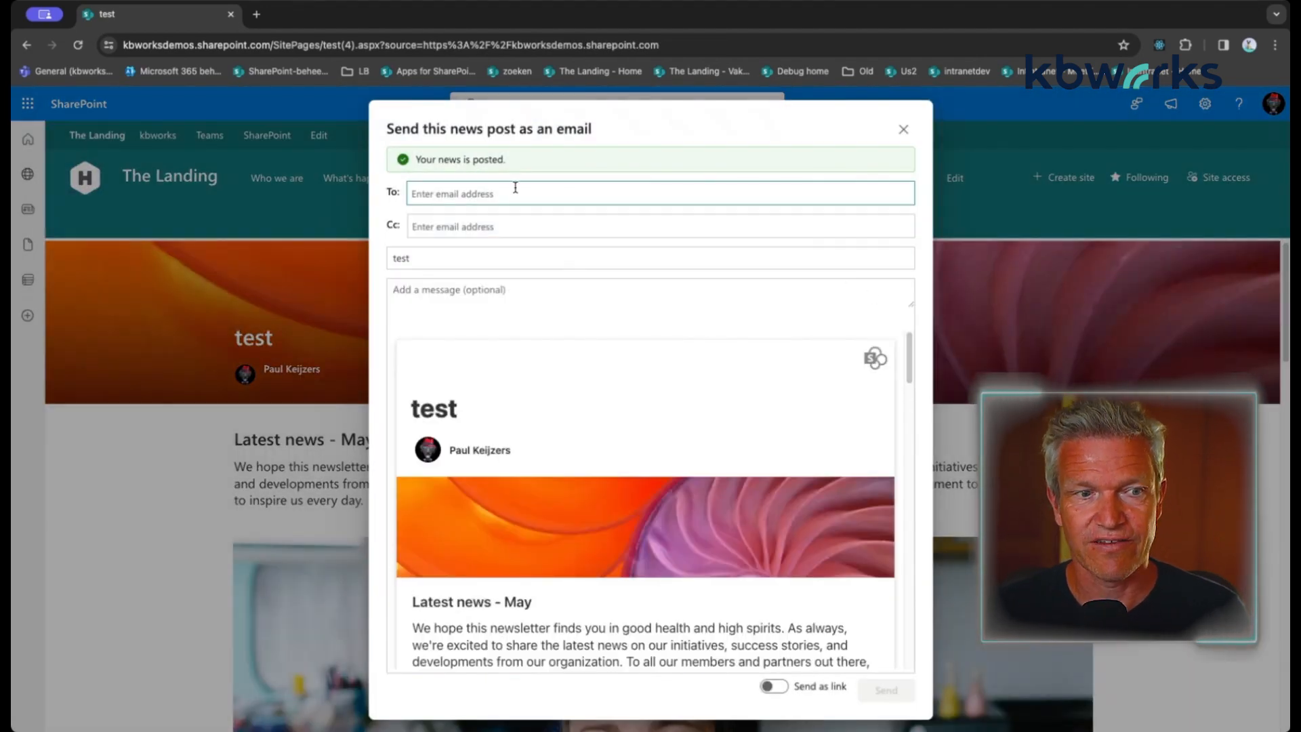
# - Send the post email to recipient 'debby' and acknowledge the Email sent confirmation
pyautogui.click(658, 194)
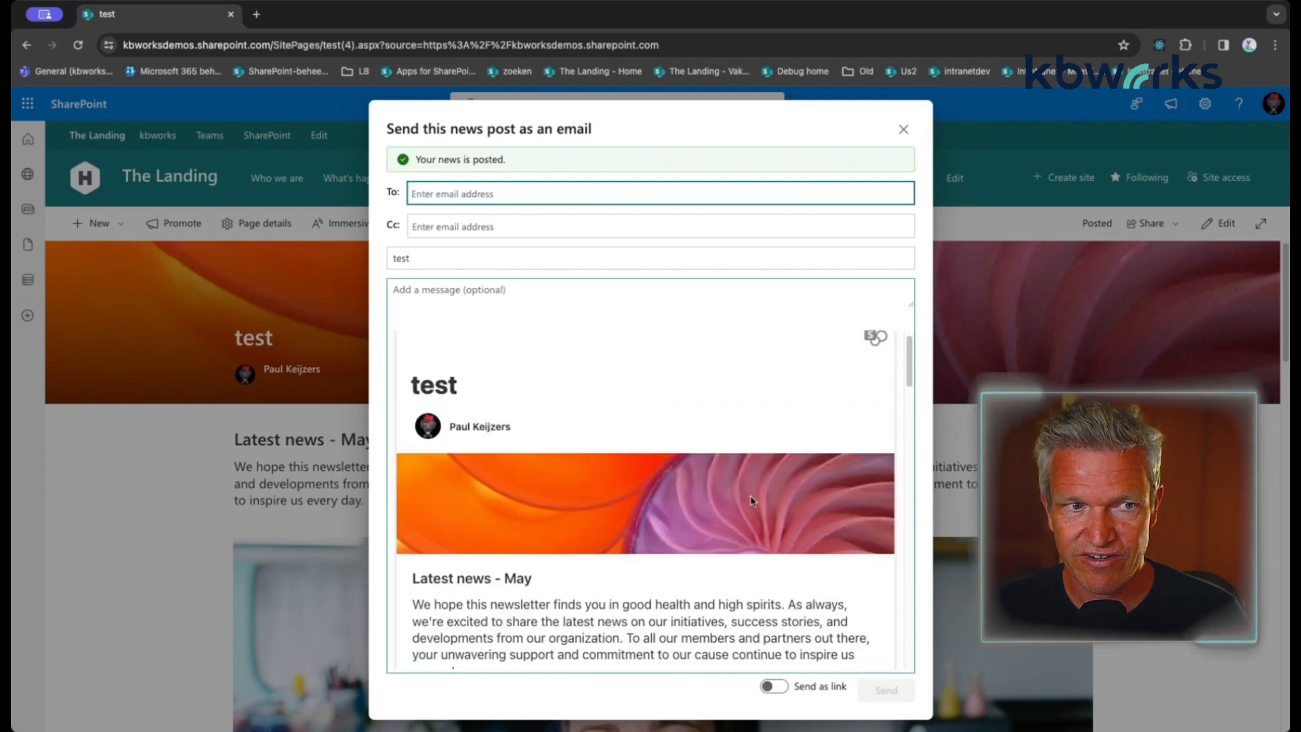
pyautogui.write('debby')
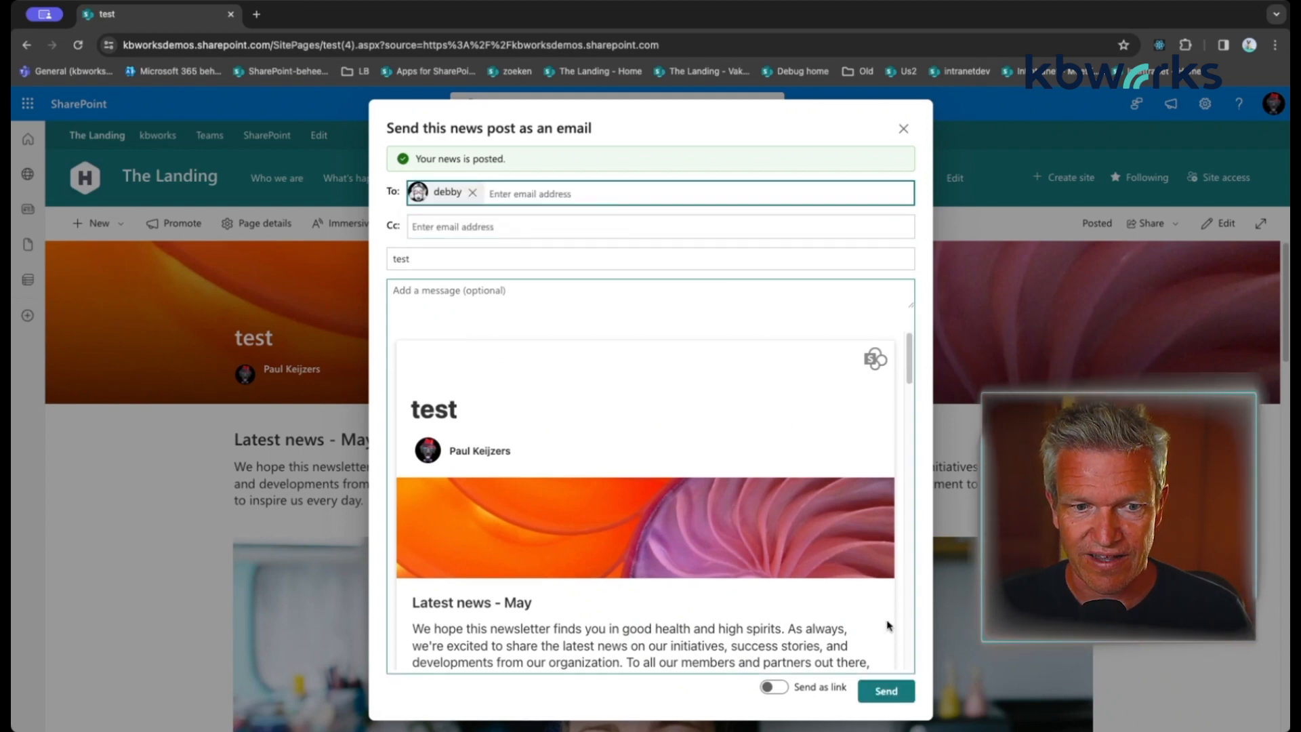
pyautogui.click(885, 689)
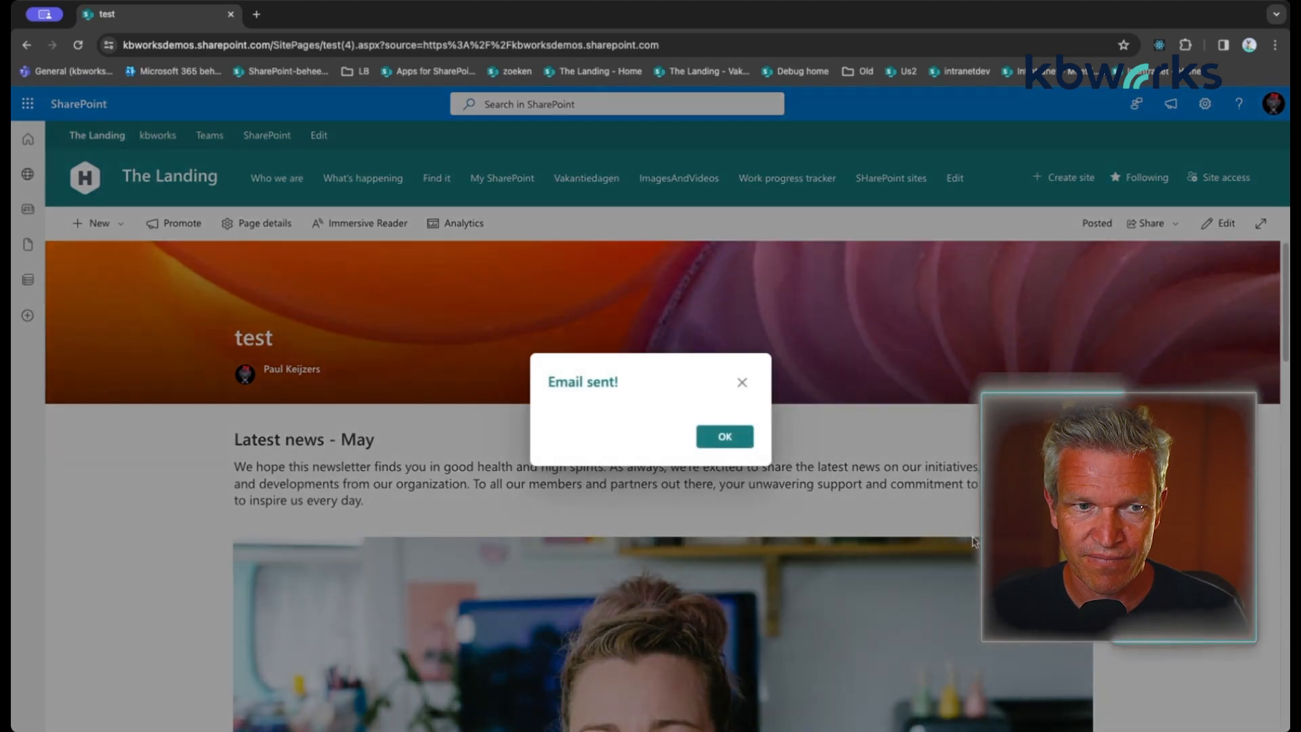
pyautogui.click(722, 436)
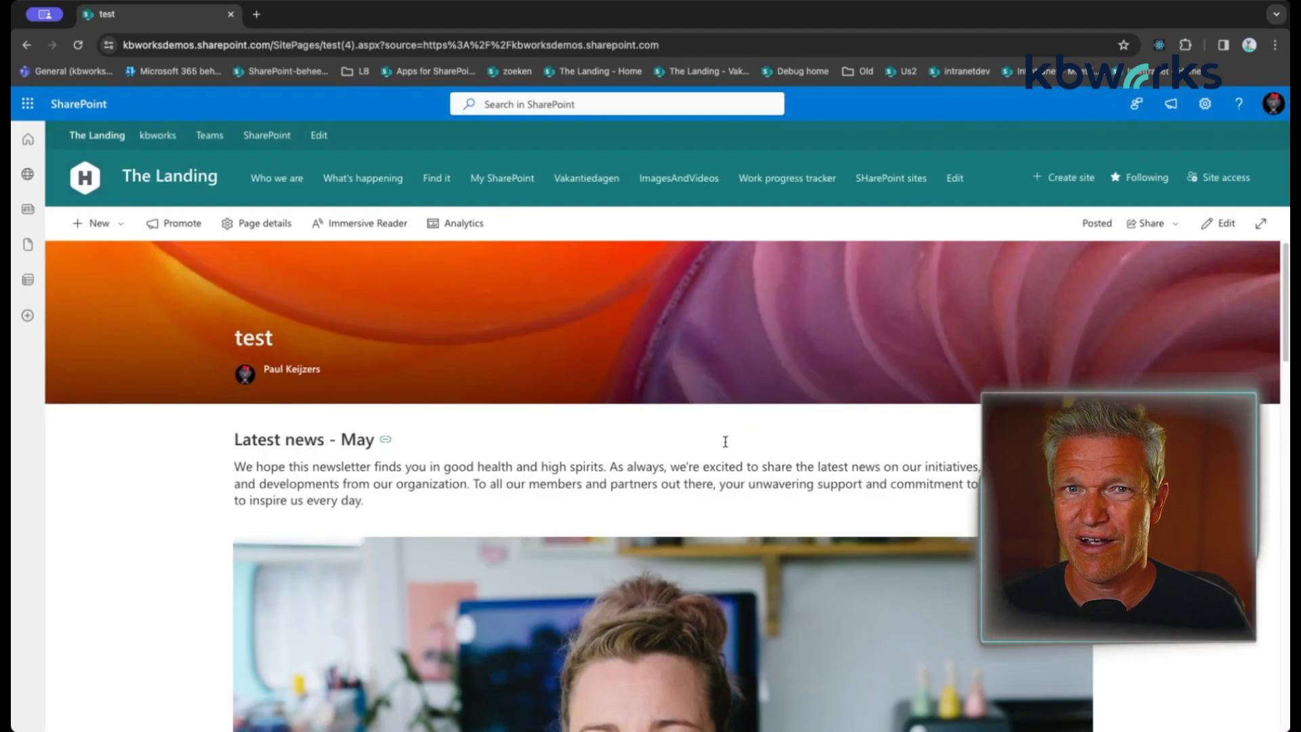